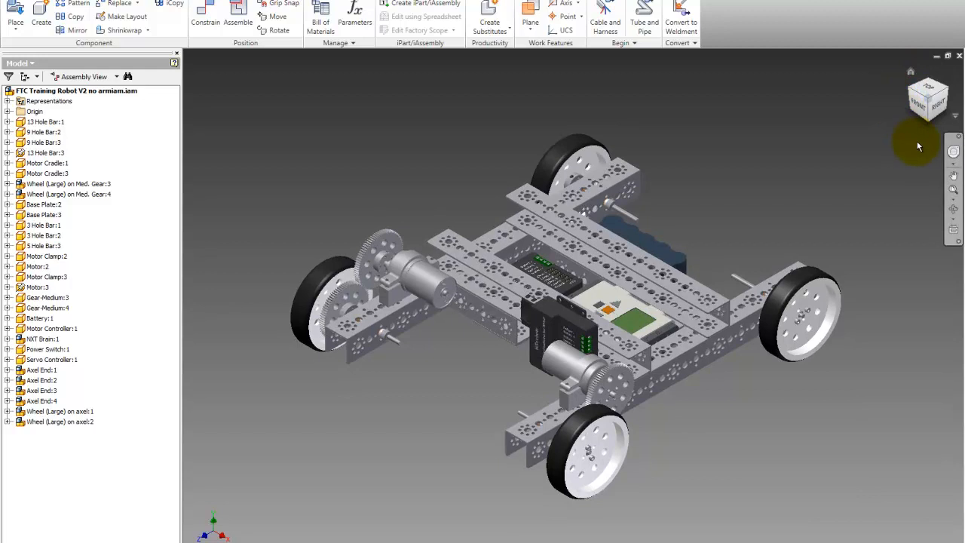
pyautogui.moveTo(919, 151)
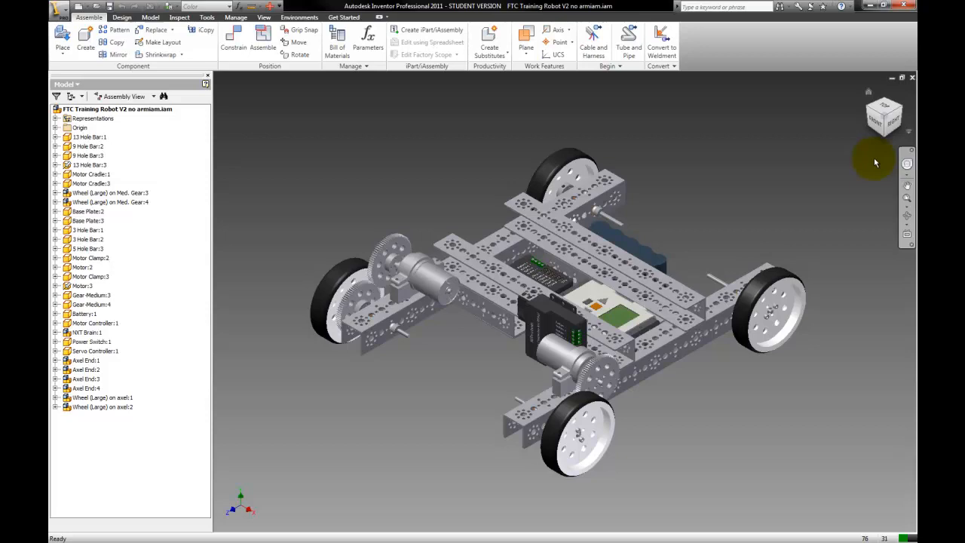
pyautogui.moveTo(897, 145)
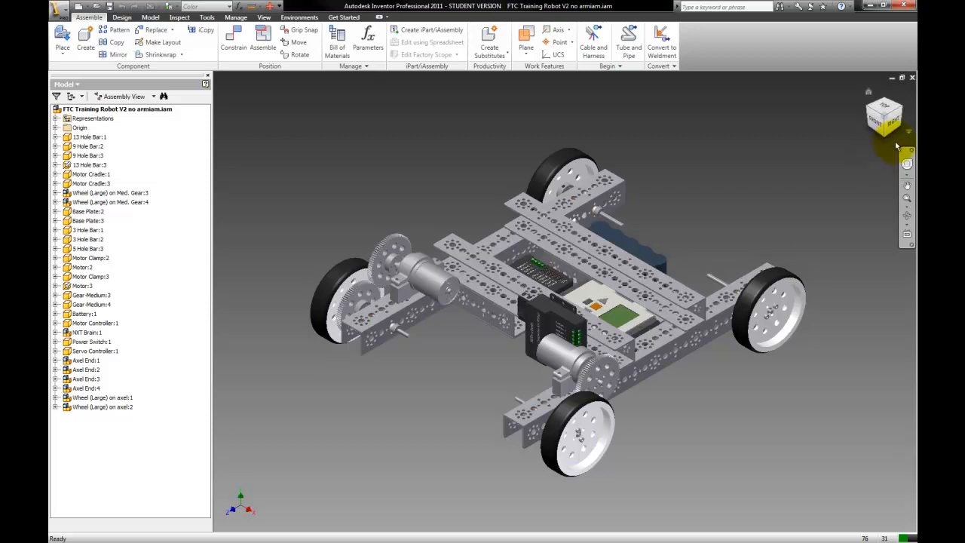
pyautogui.moveTo(850, 145)
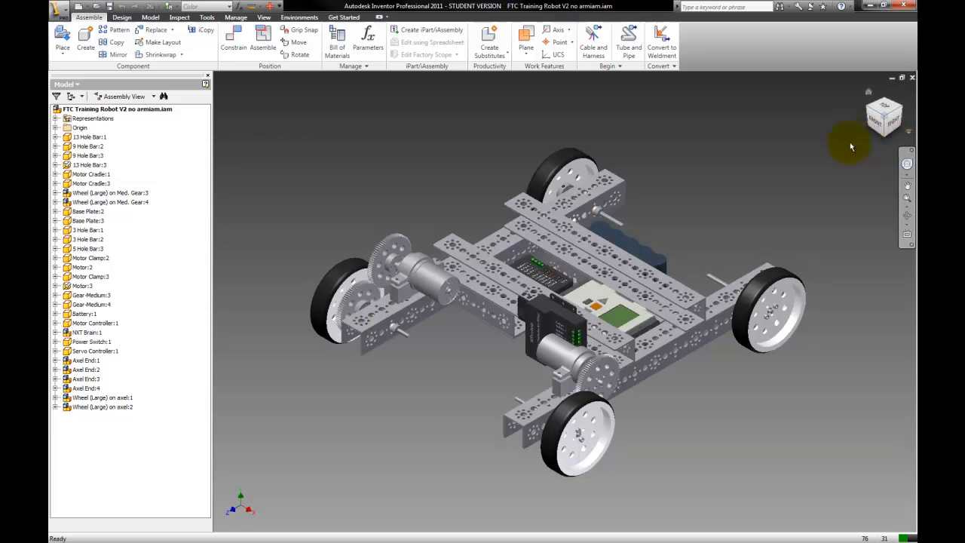
pyautogui.moveTo(845, 150)
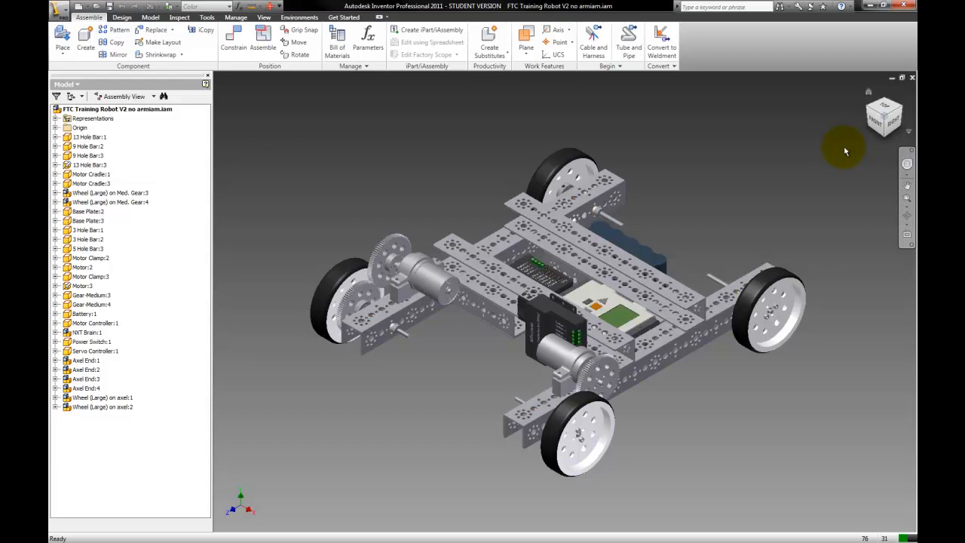
pyautogui.moveTo(844, 150)
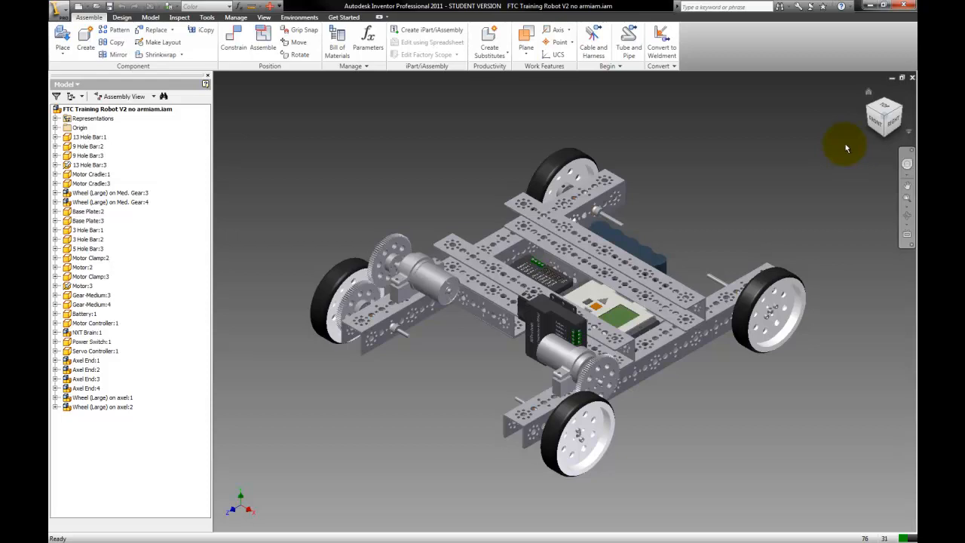
pyautogui.moveTo(878, 173)
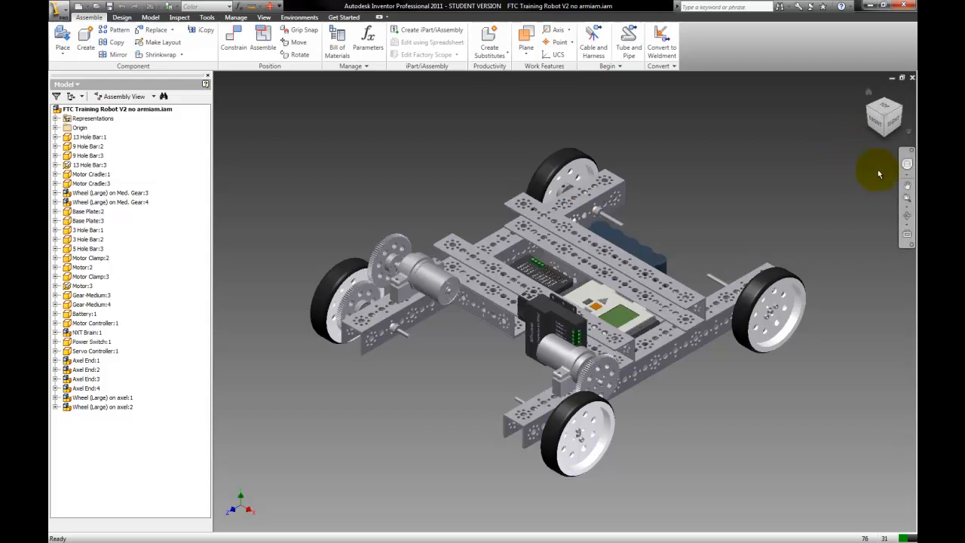
pyautogui.moveTo(697, 205)
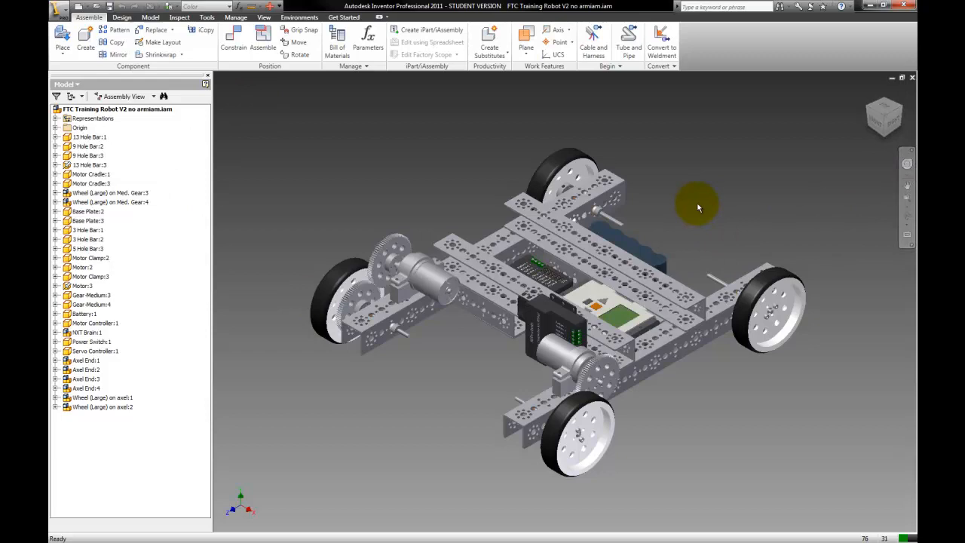
pyautogui.moveTo(882, 118)
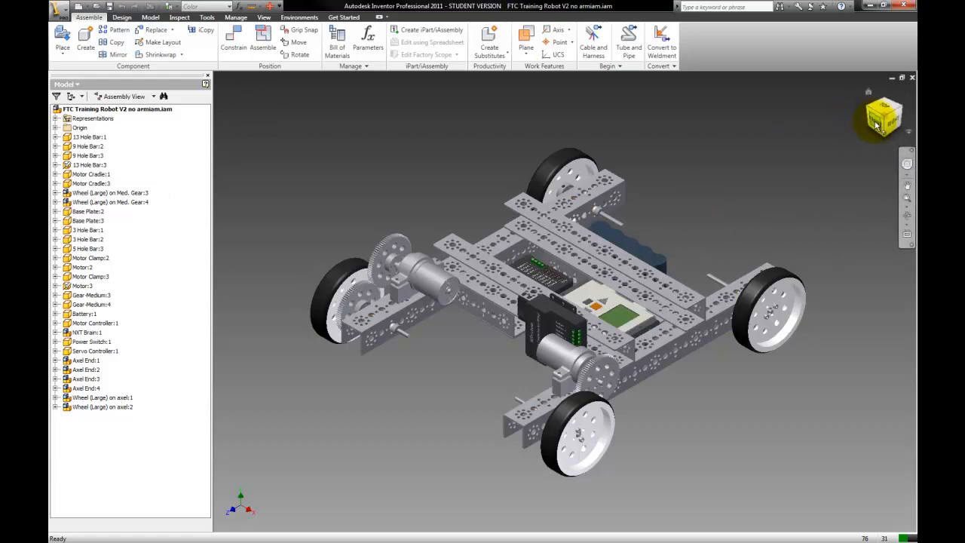
# Minimize the robot assembly and create a new assembly from the Standard (in).iam template.
pyautogui.click(877, 118)
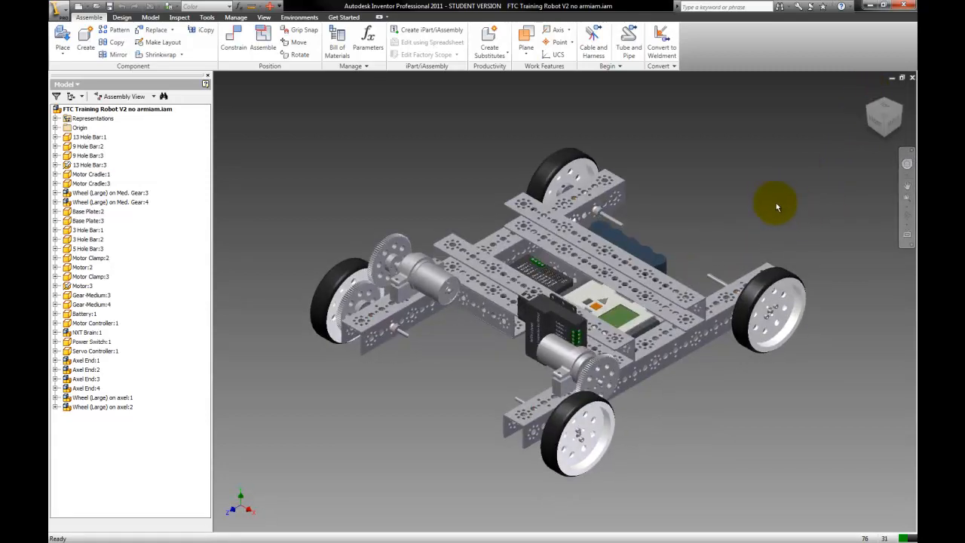
pyautogui.moveTo(867, 103)
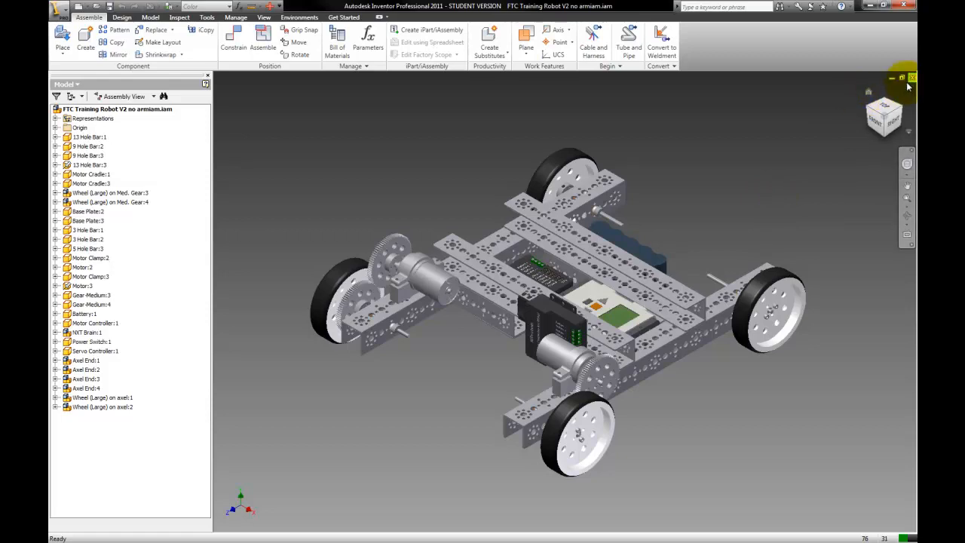
pyautogui.moveTo(893, 79)
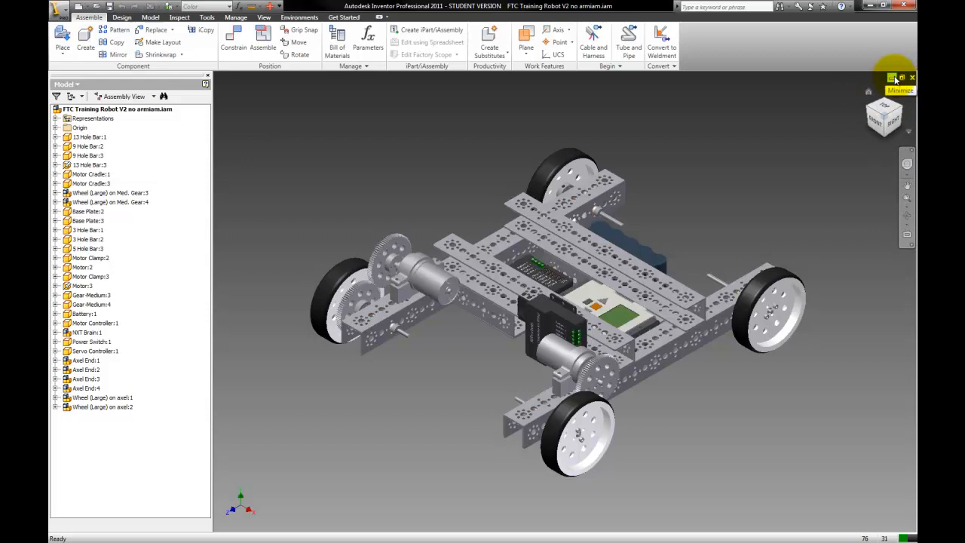
pyautogui.click(893, 79)
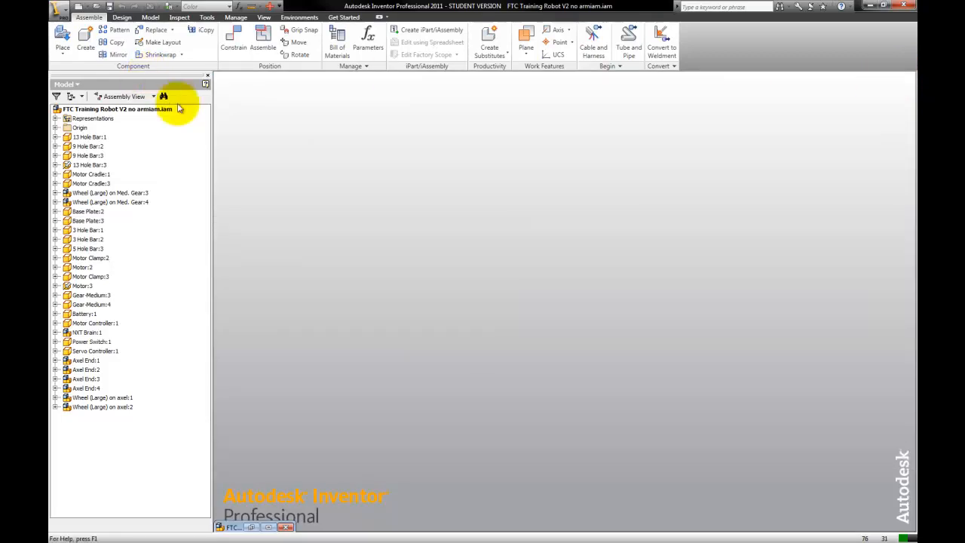
pyautogui.moveTo(274, 92)
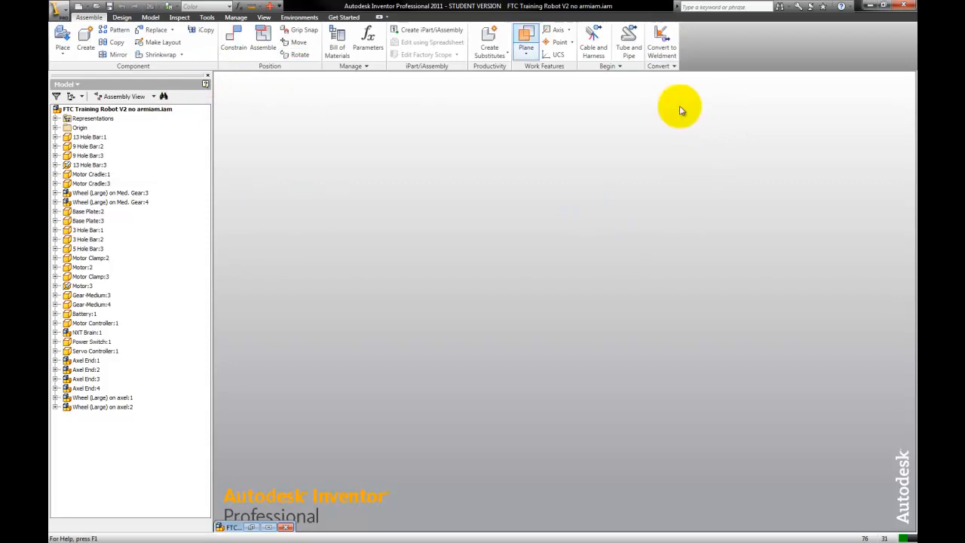
pyautogui.moveTo(210, 76)
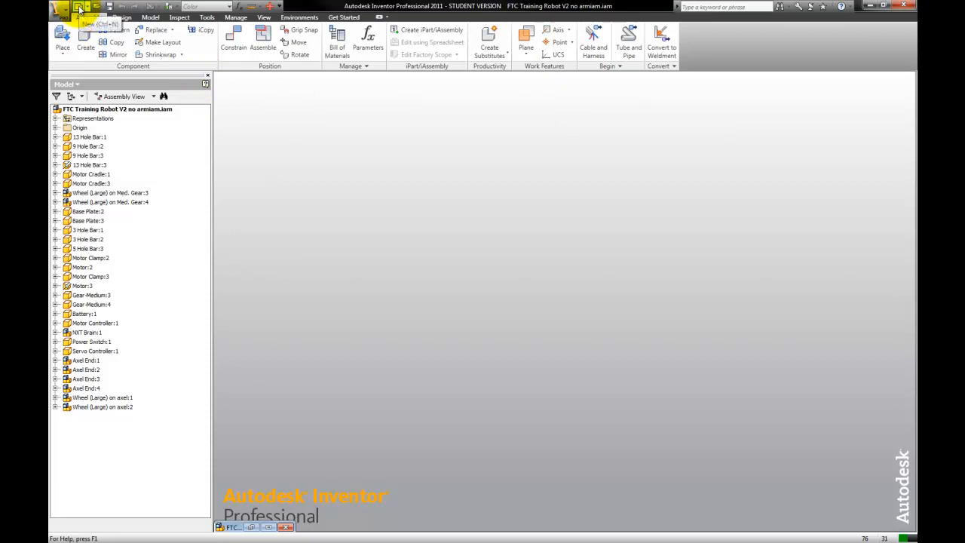
pyautogui.click(82, 6)
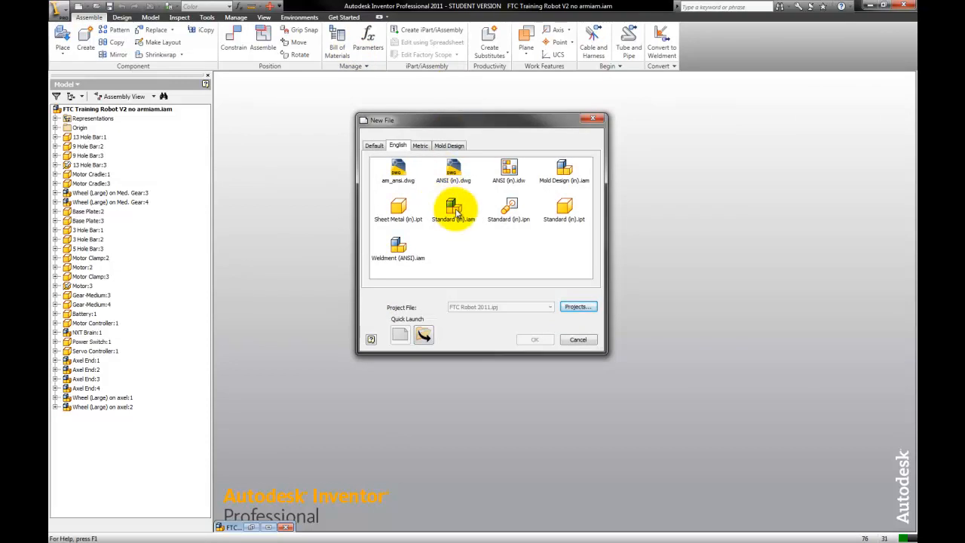
pyautogui.doubleClick(452, 208)
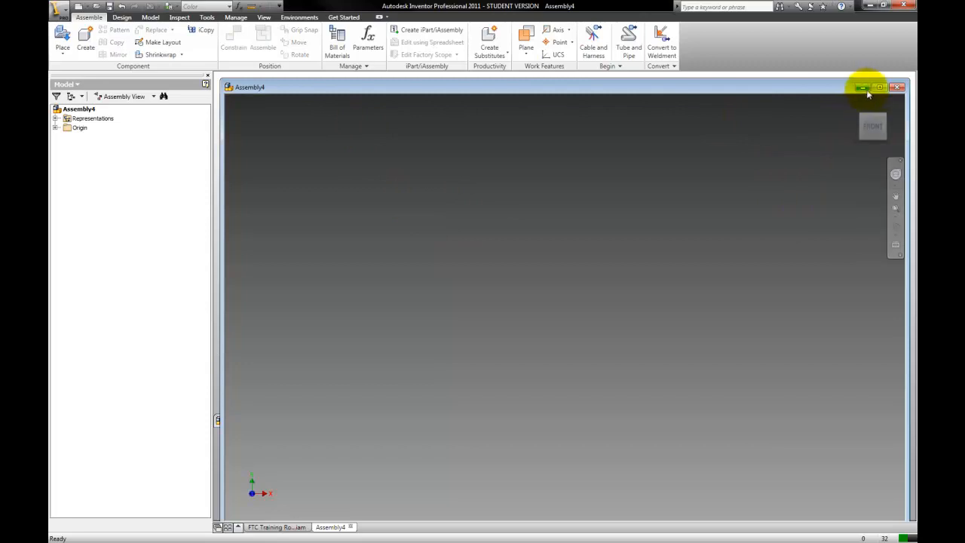
# Maximize Assembly4 and place 9 Hole Bar.ipt and 13 Hole Bar.ipt copies into it.
pyautogui.click(881, 86)
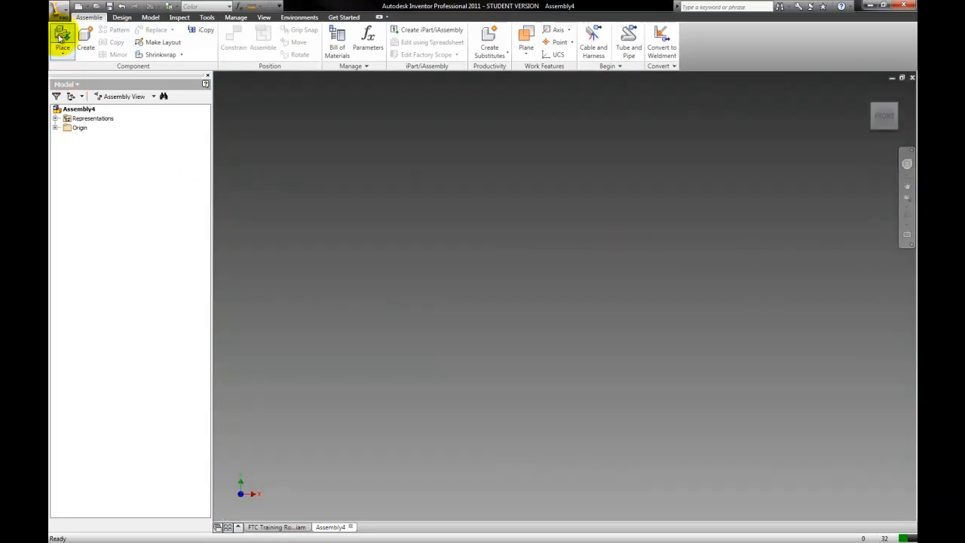
pyautogui.click(62, 38)
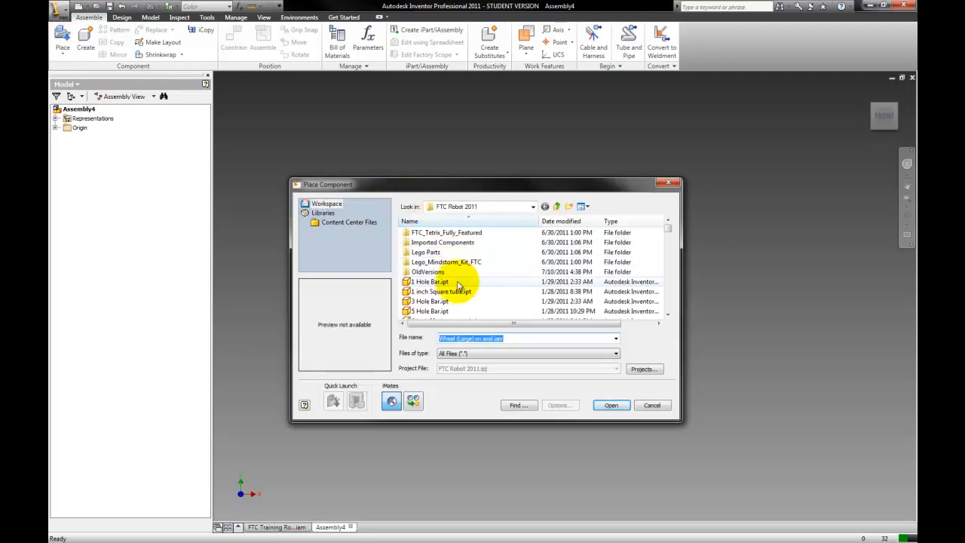
pyautogui.click(430, 282)
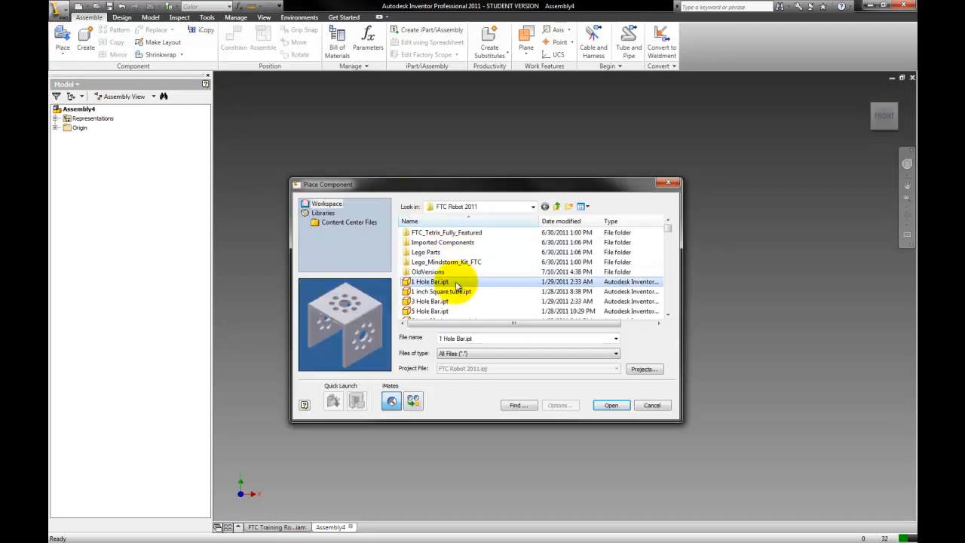
pyautogui.scroll(-3)
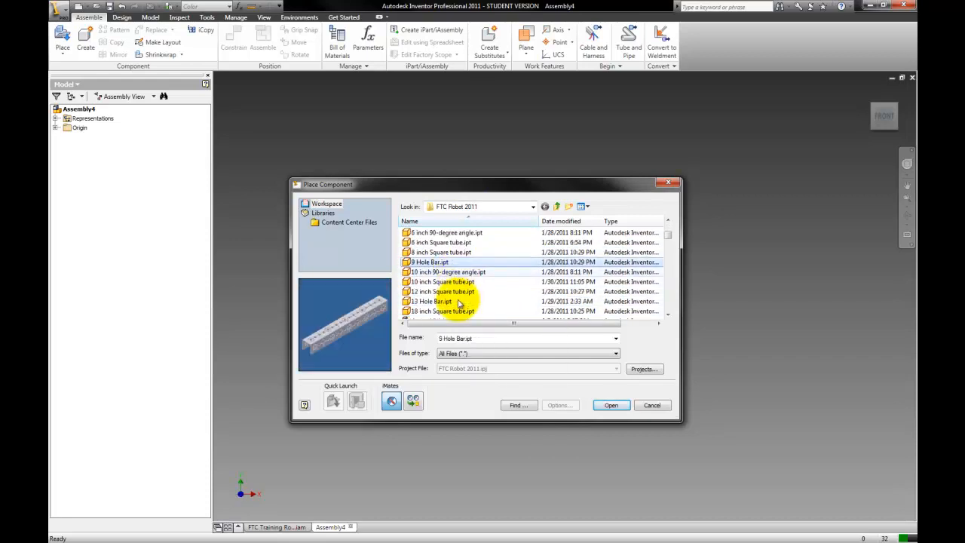
pyautogui.click(431, 302)
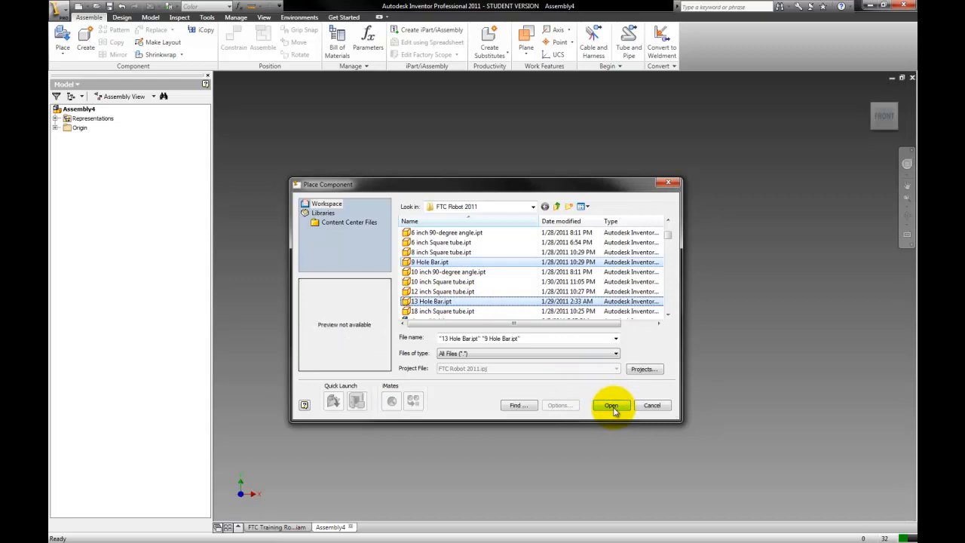
pyautogui.click(613, 406)
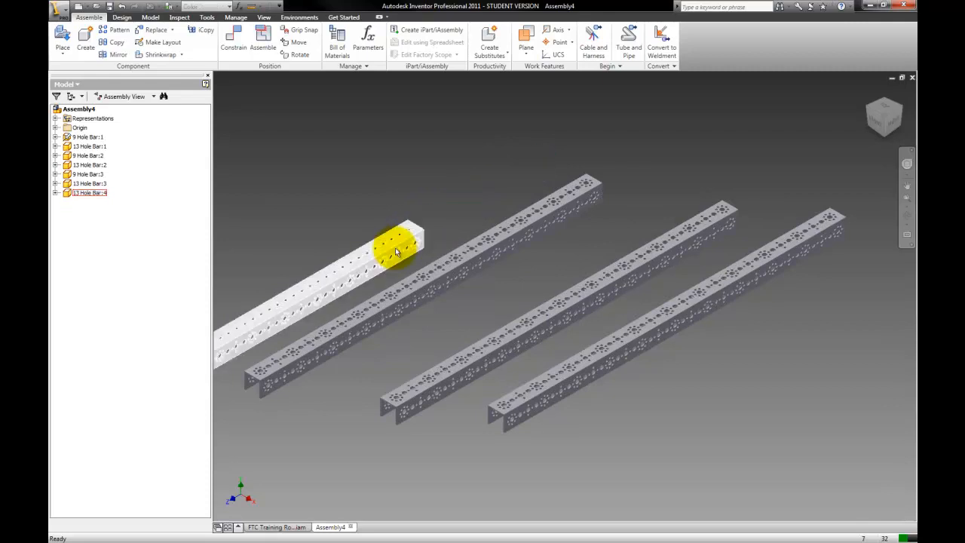
# Drag a 13-hole bar to a new spot and select the short nine-hole bar.
pyautogui.rightClick(513, 219)
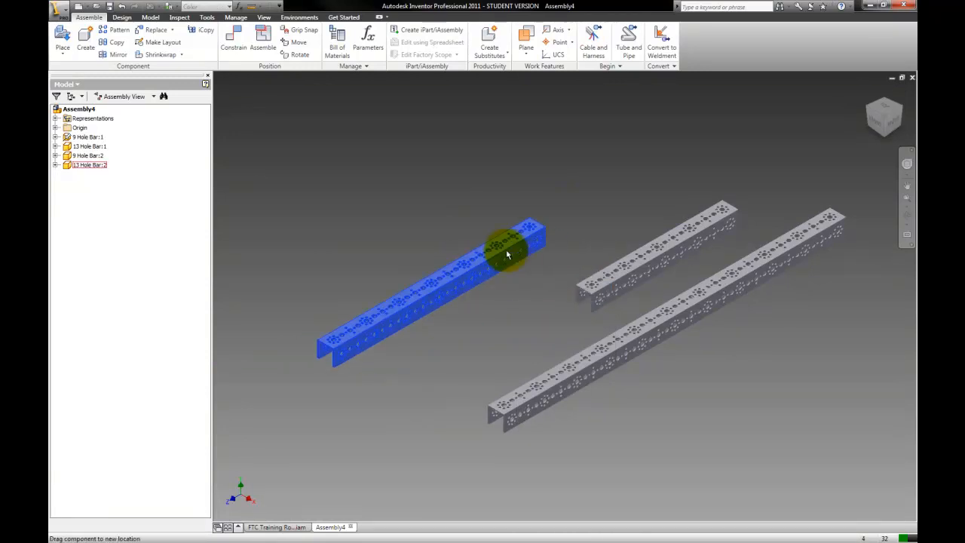
pyautogui.moveTo(507, 254); pyautogui.dragTo(475, 150)
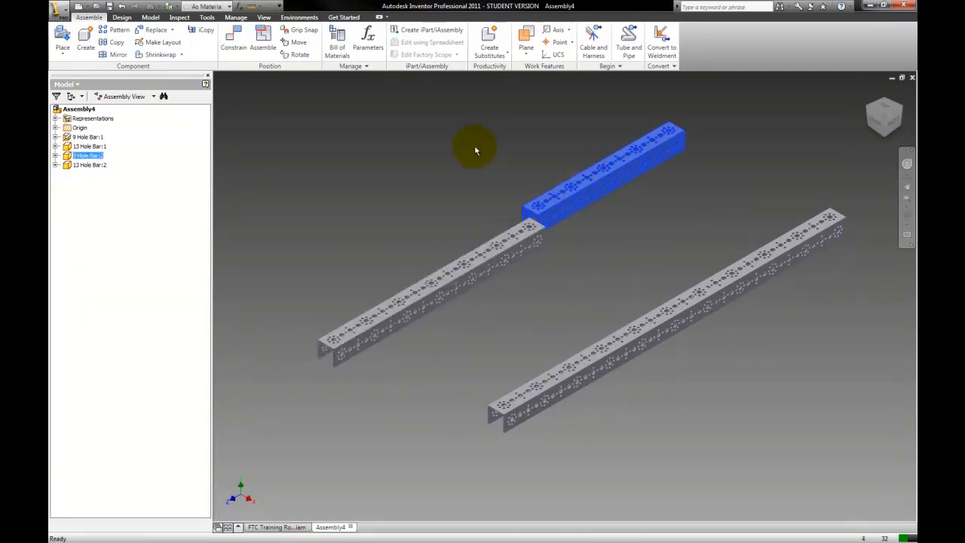
pyautogui.click(703, 238)
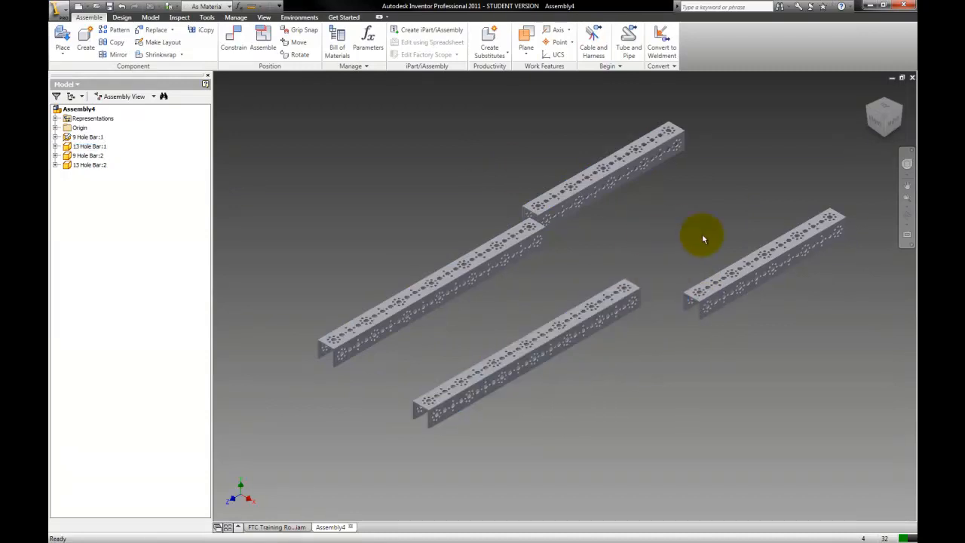
pyautogui.click(762, 256)
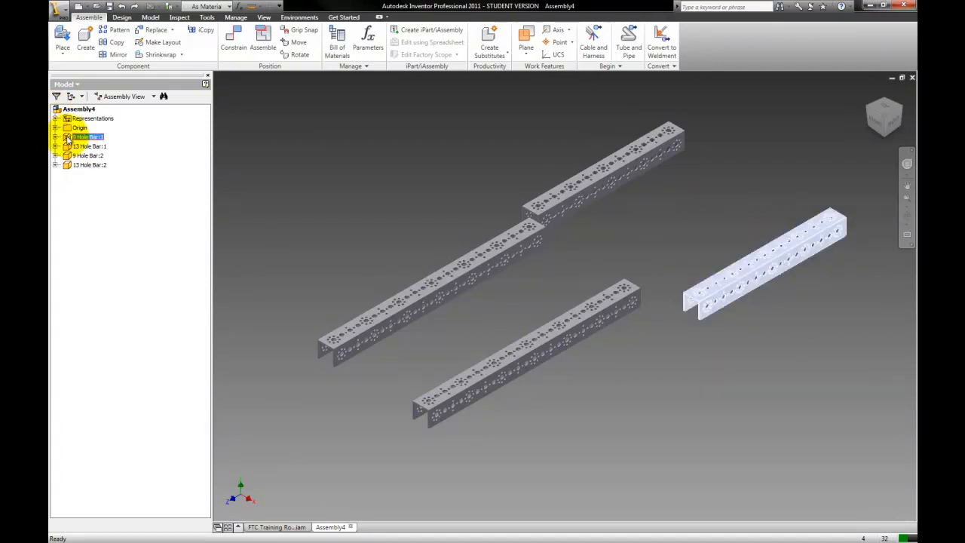
# Expand 9 Hole Bar:1 in the browser to show its Origin and Work Planes.
pyautogui.click(57, 136)
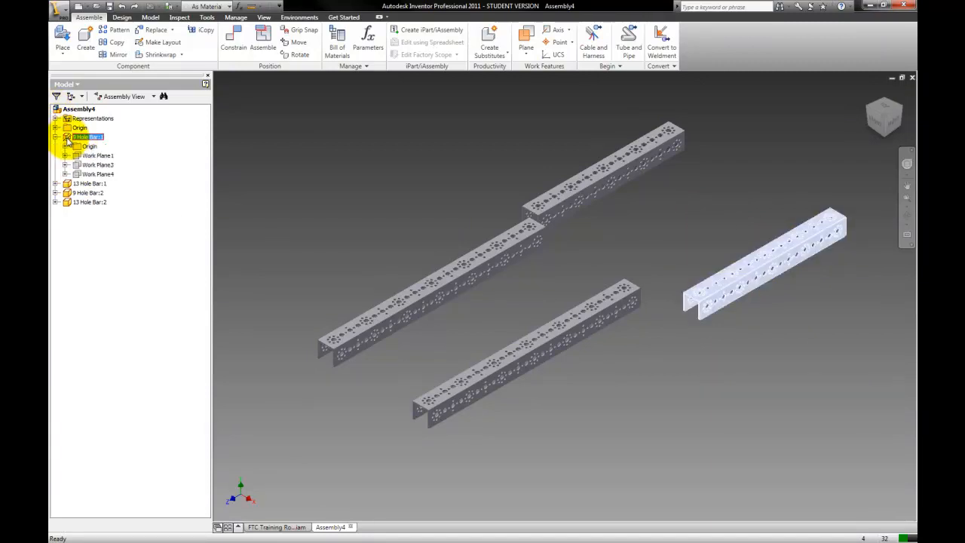
pyautogui.rightClick(88, 136)
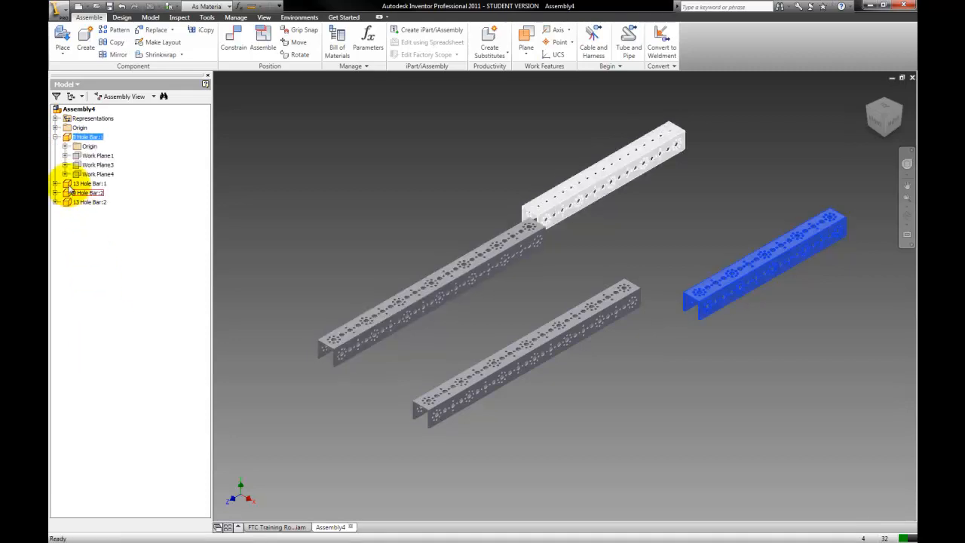
pyautogui.rightClick(88, 193)
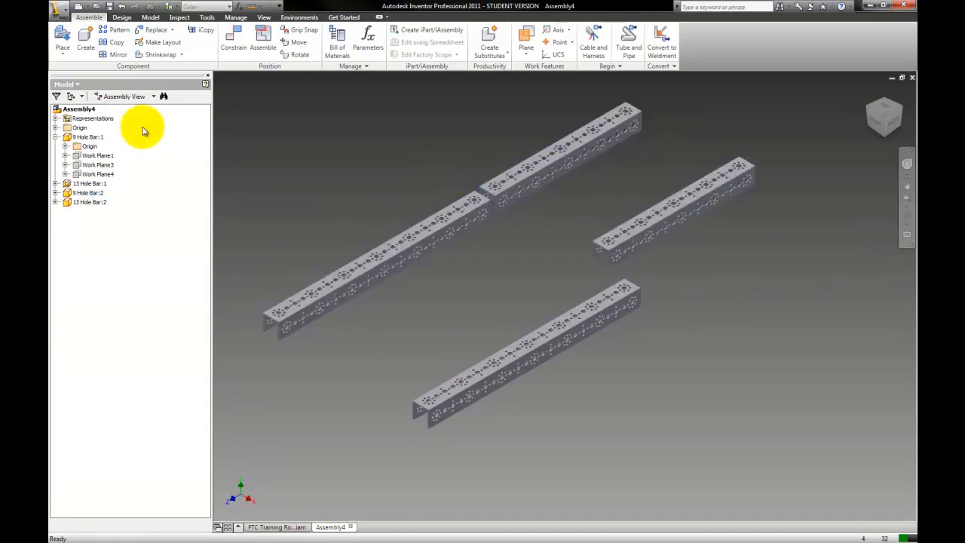
pyautogui.click(232, 38)
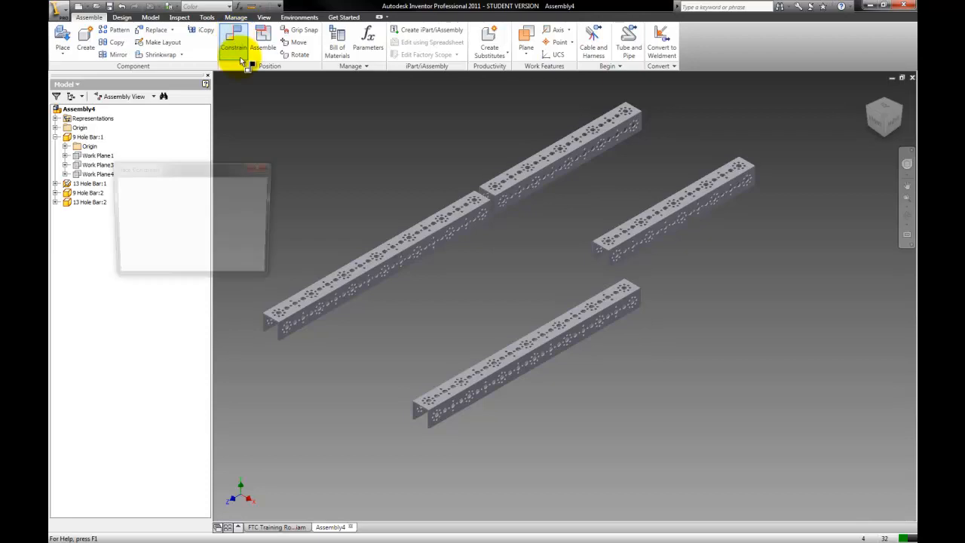
pyautogui.click(234, 42)
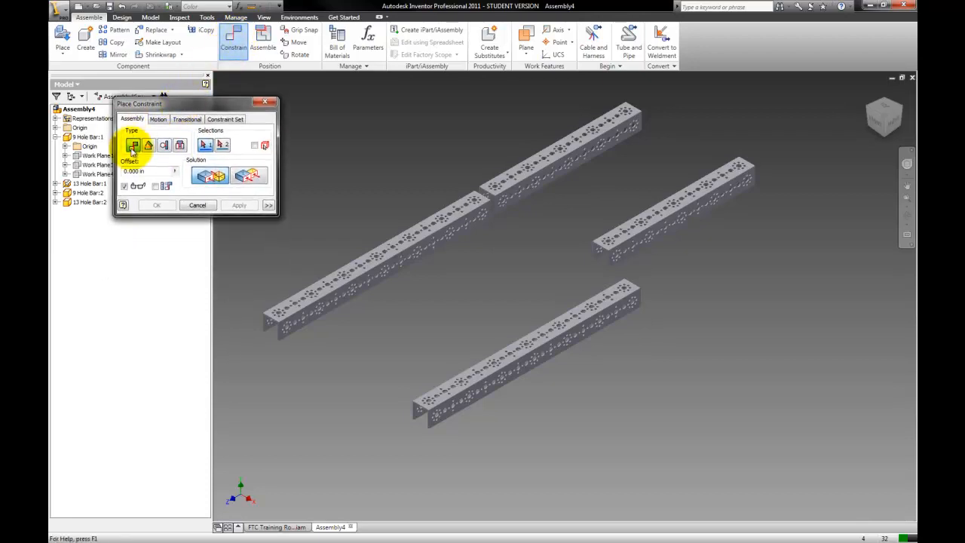
pyautogui.click(148, 145)
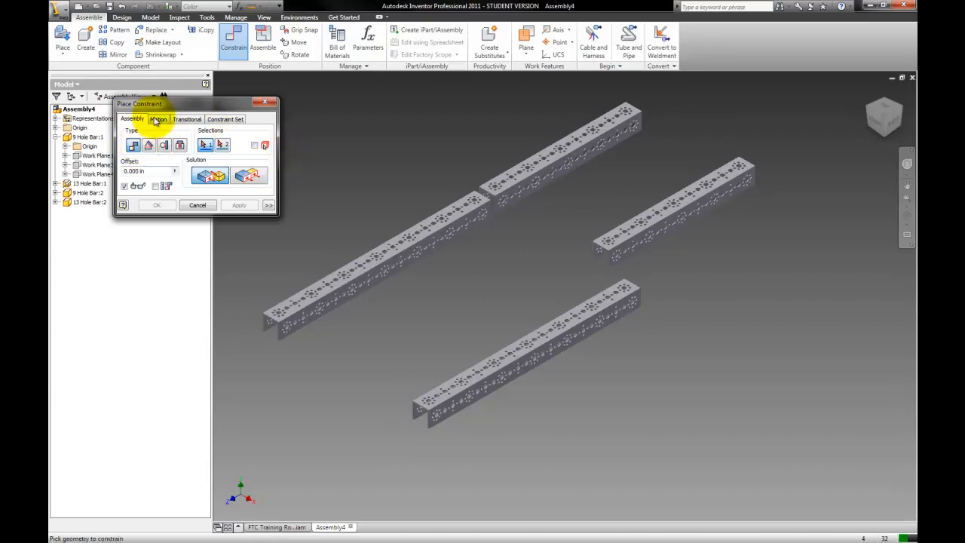
pyautogui.click(187, 119)
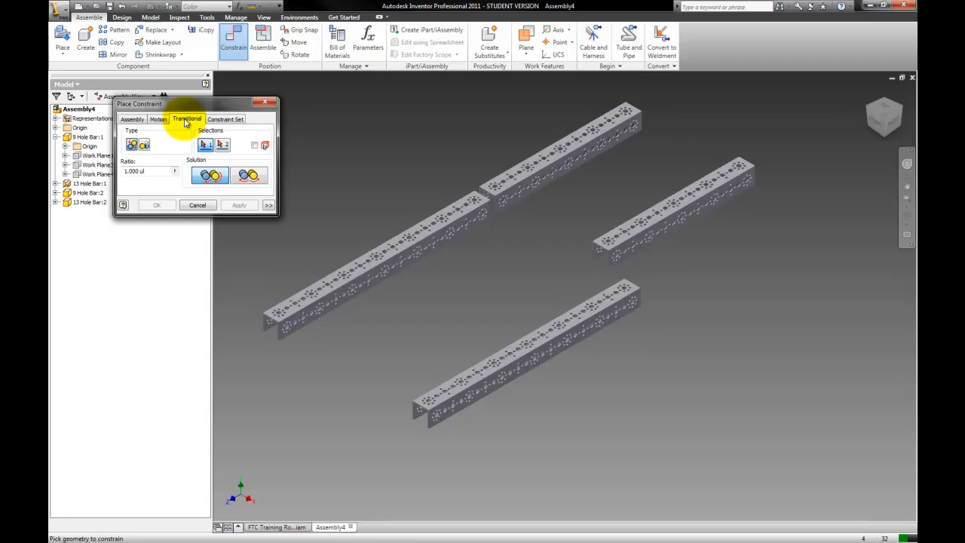
pyautogui.click(133, 119)
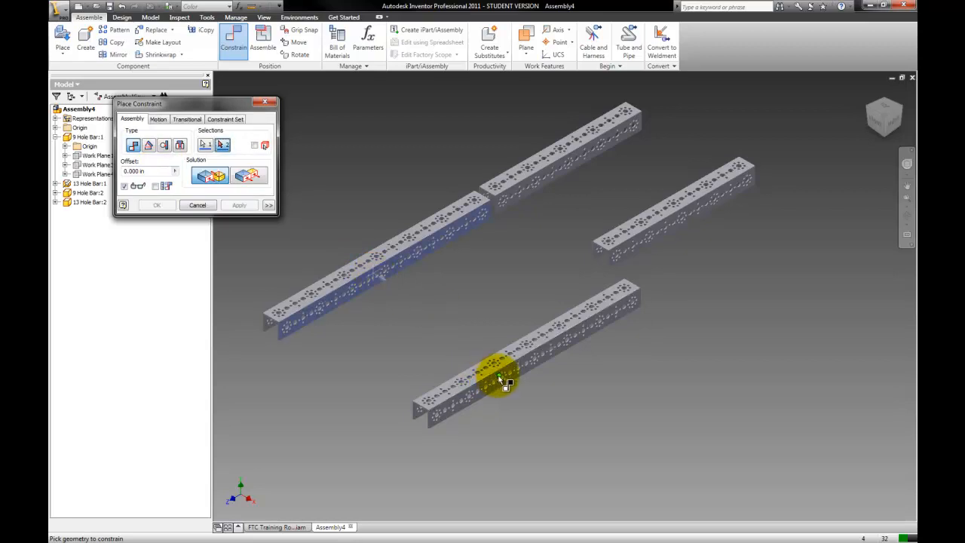
pyautogui.click(499, 377)
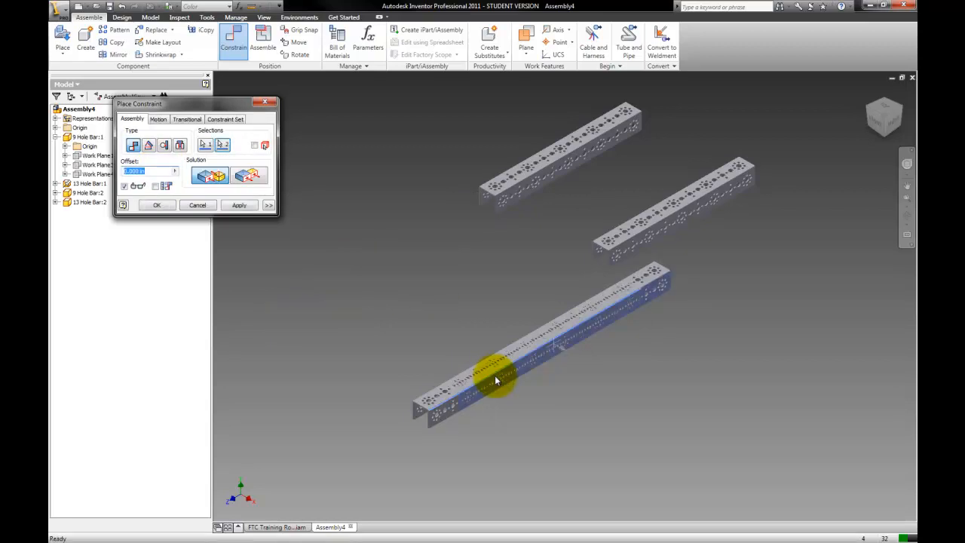
pyautogui.click(196, 205)
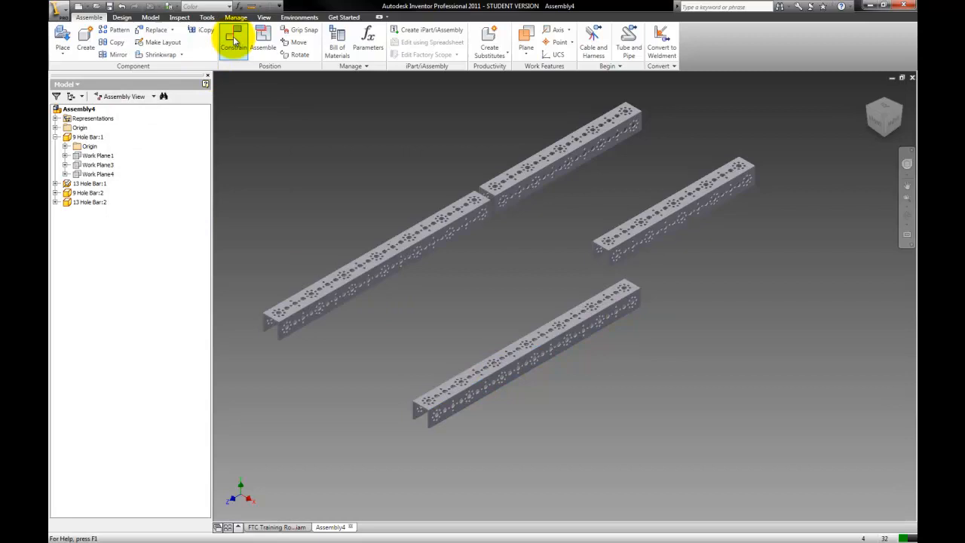
pyautogui.click(234, 39)
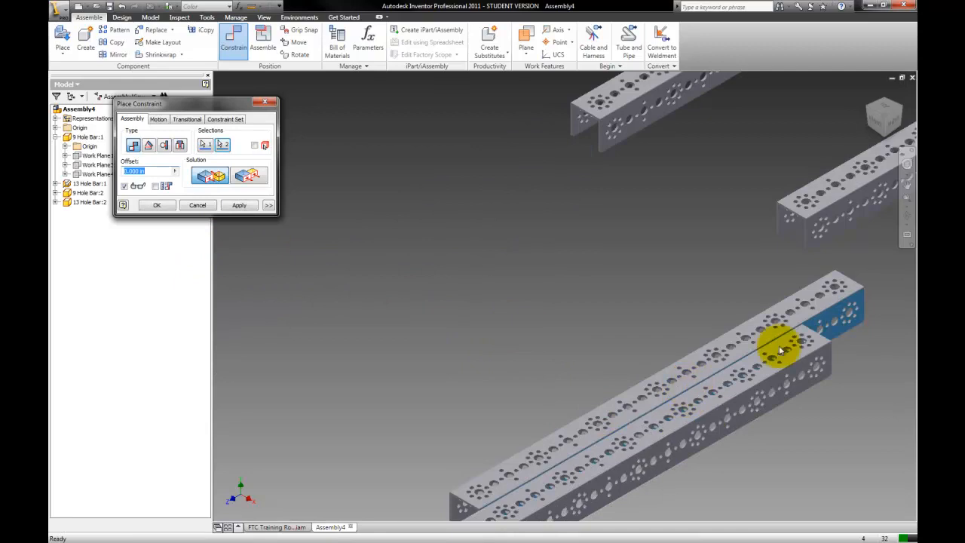
pyautogui.moveTo(641, 400)
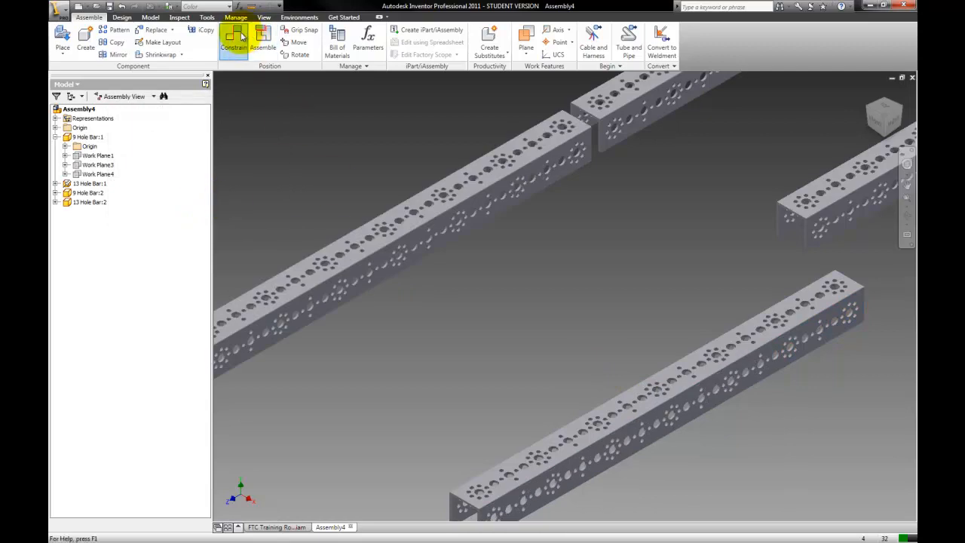
pyautogui.click(232, 42)
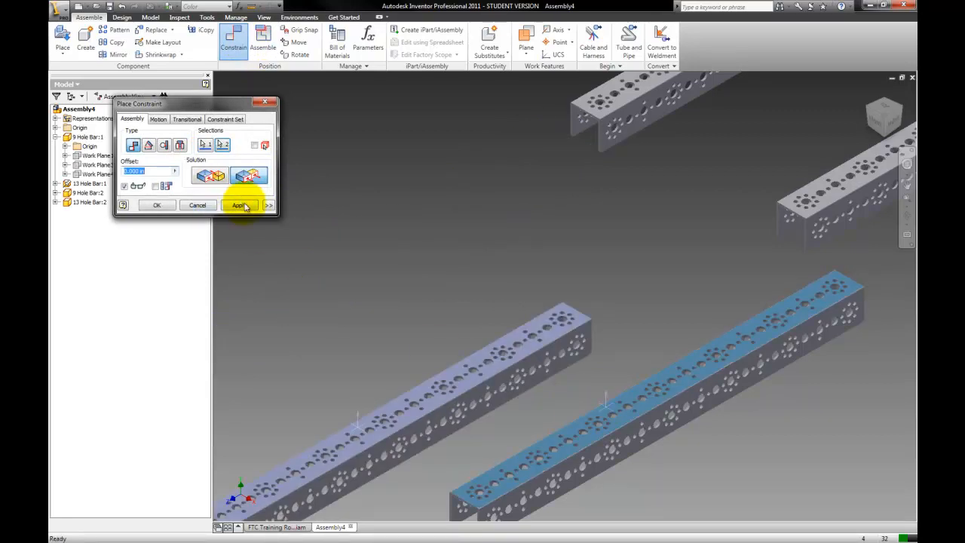
pyautogui.click(238, 205)
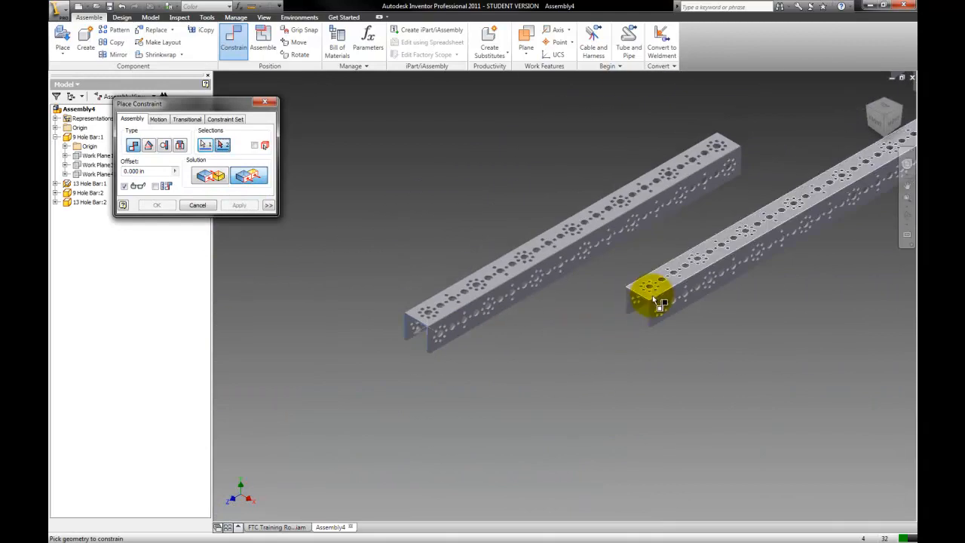
pyautogui.click(238, 205)
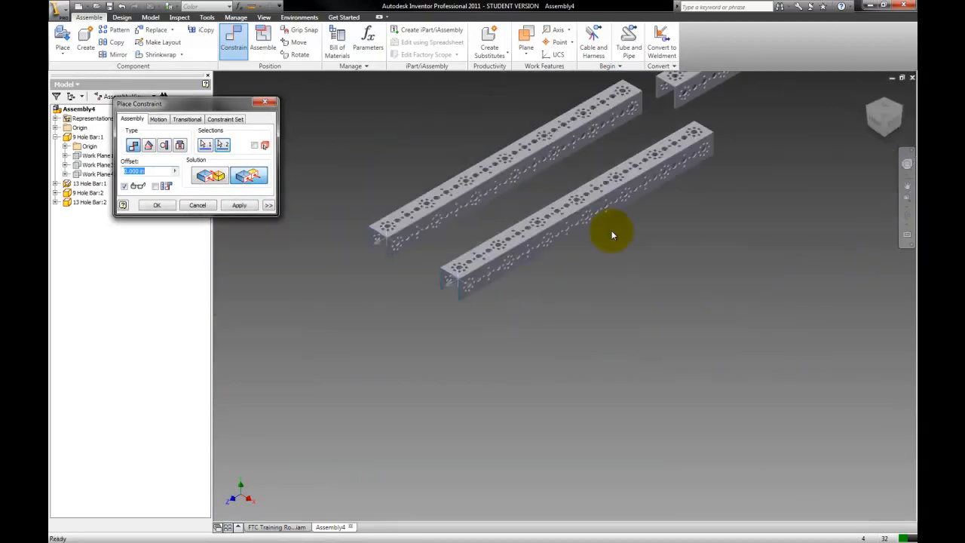
pyautogui.click(239, 205)
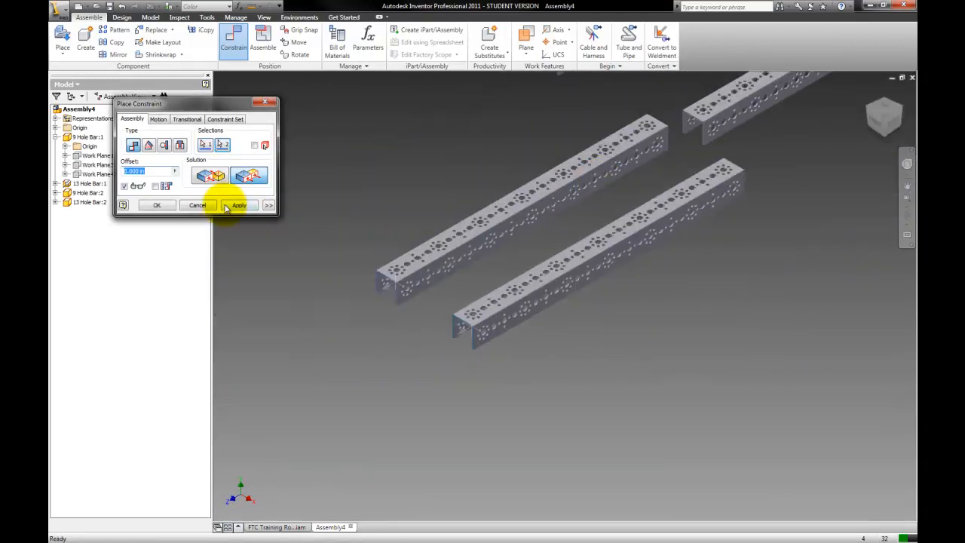
pyautogui.click(238, 206)
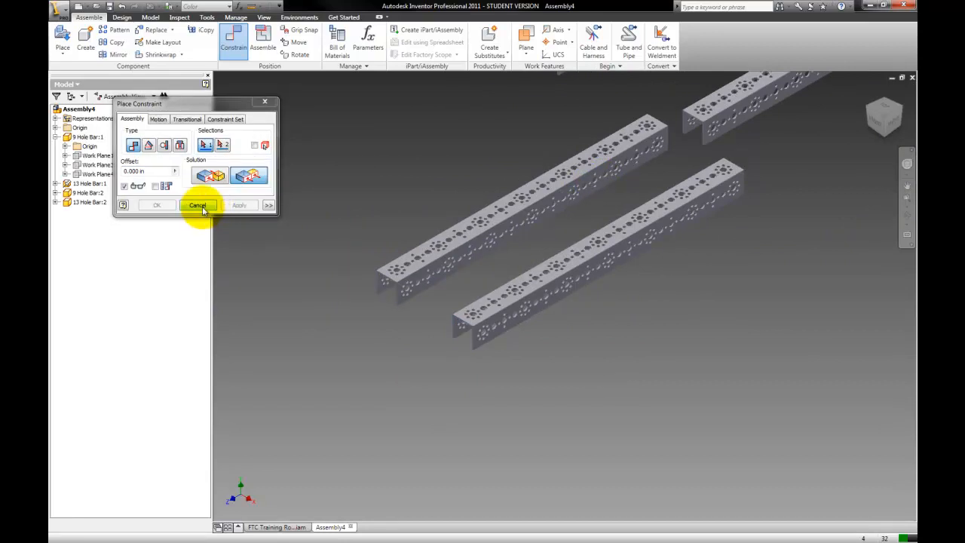
pyautogui.click(198, 205)
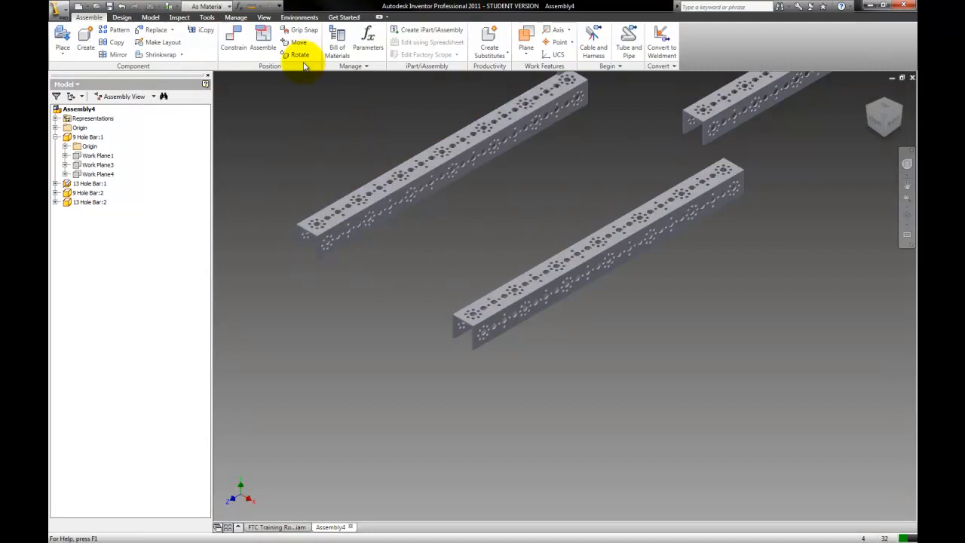
# Insert-constrain the short bar's hole onto the lower long bar's hole, forming the H frame.
pyautogui.click(232, 37)
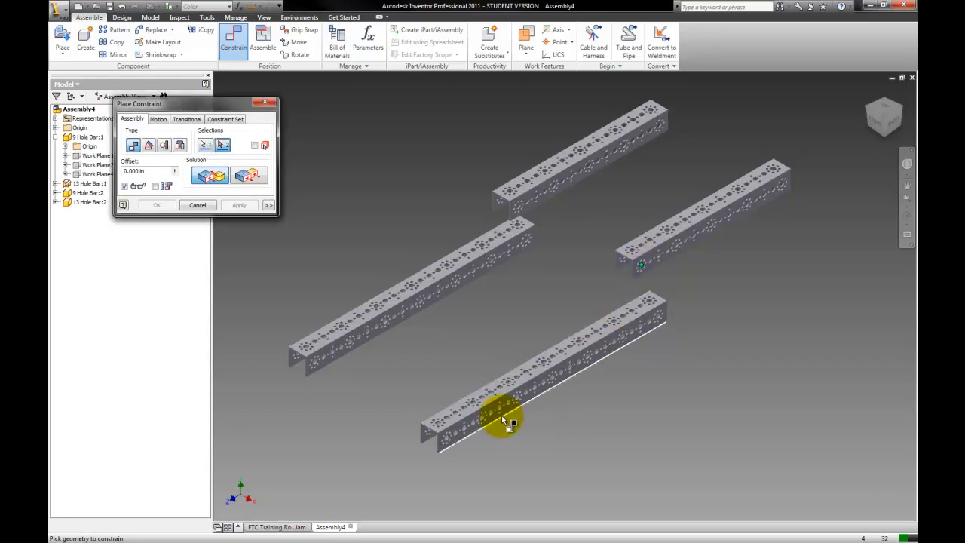
pyautogui.moveTo(505, 395)
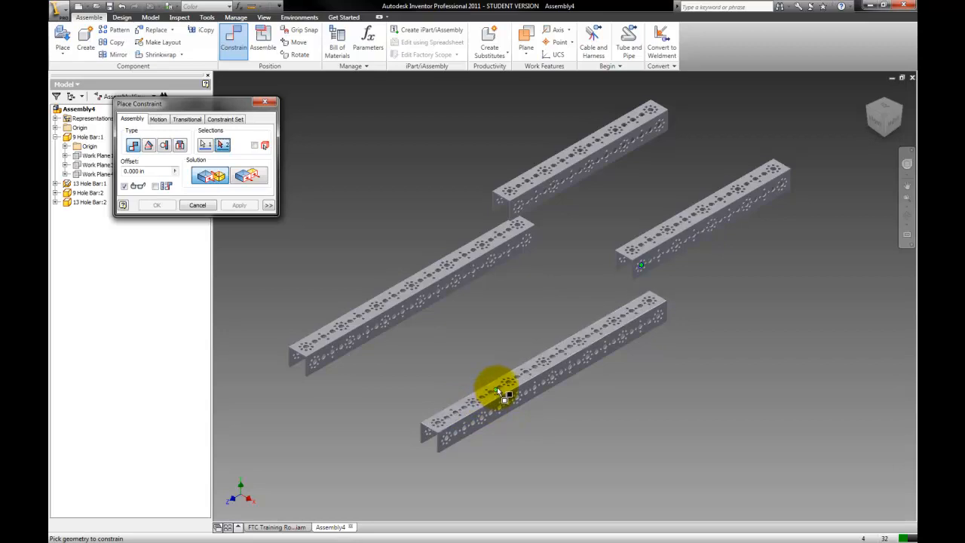
pyautogui.moveTo(520, 380)
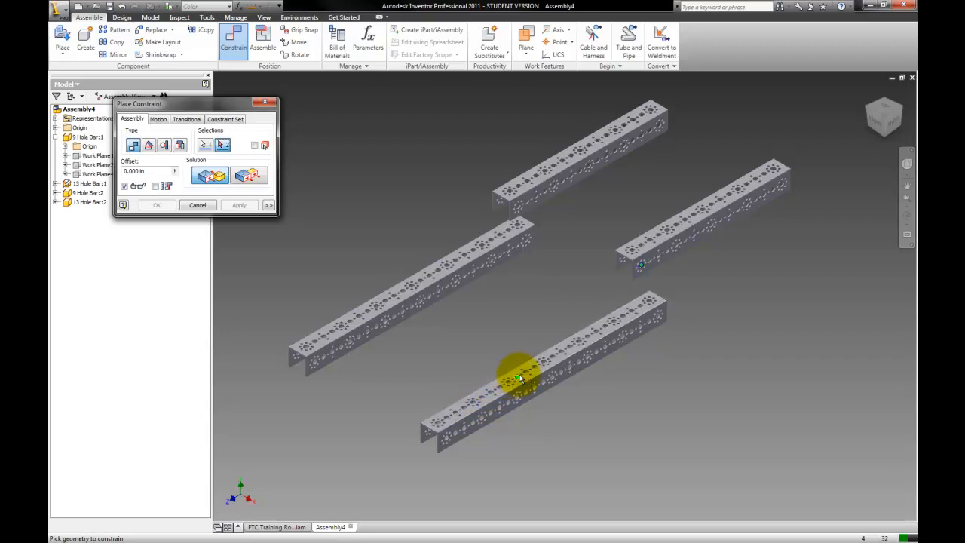
pyautogui.click(525, 374)
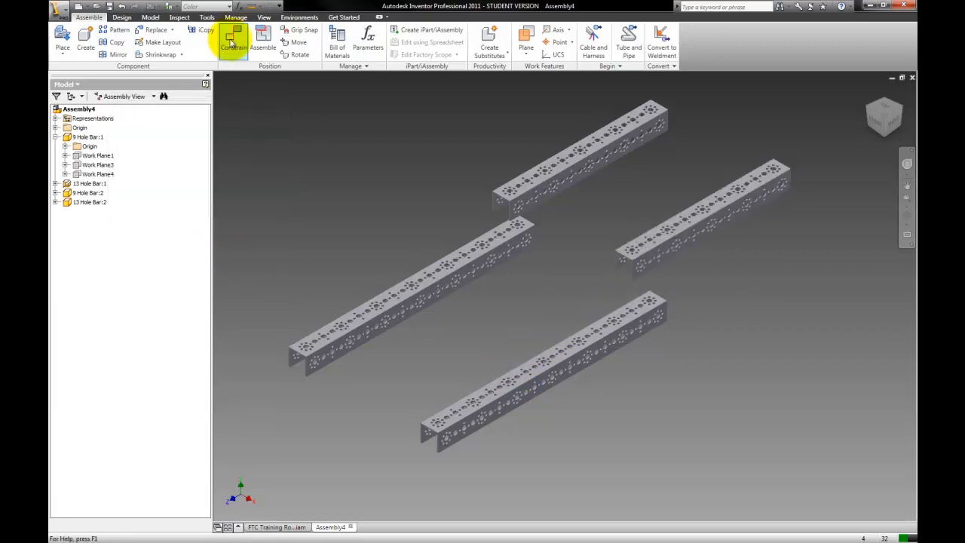
pyautogui.click(233, 42)
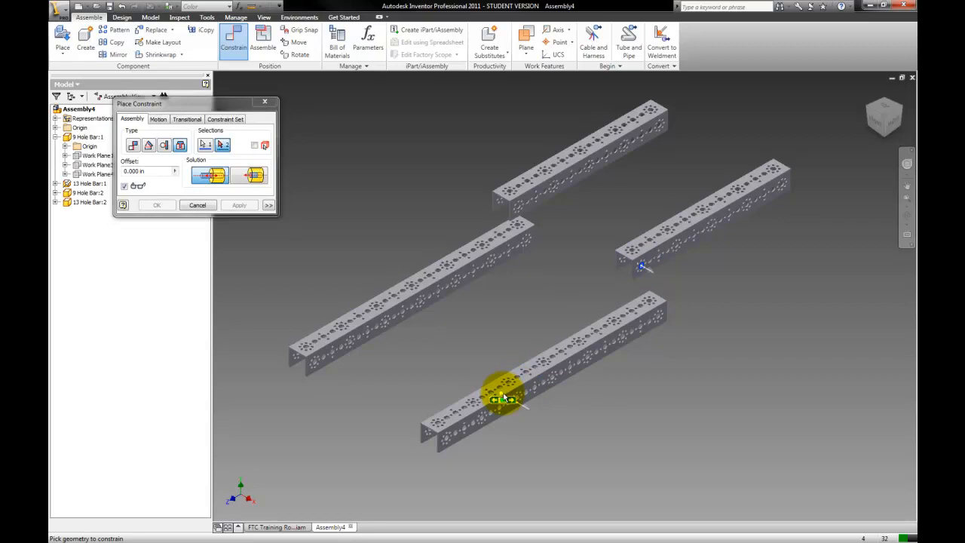
pyautogui.moveTo(521, 384)
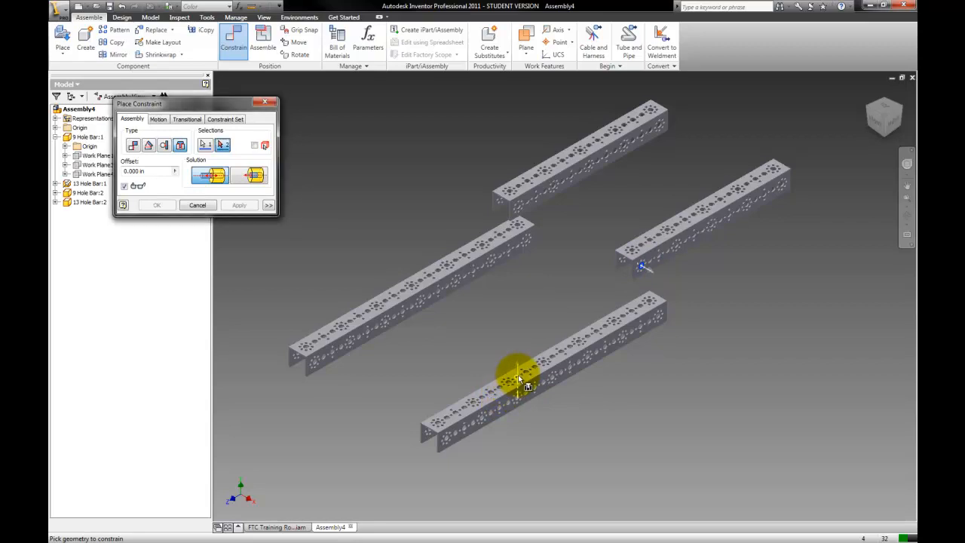
pyautogui.click(238, 205)
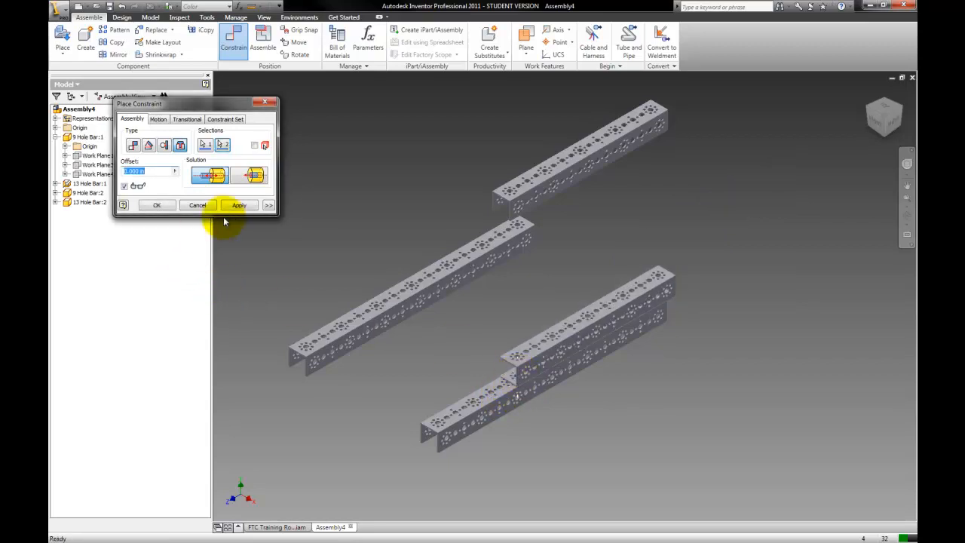
pyautogui.click(238, 205)
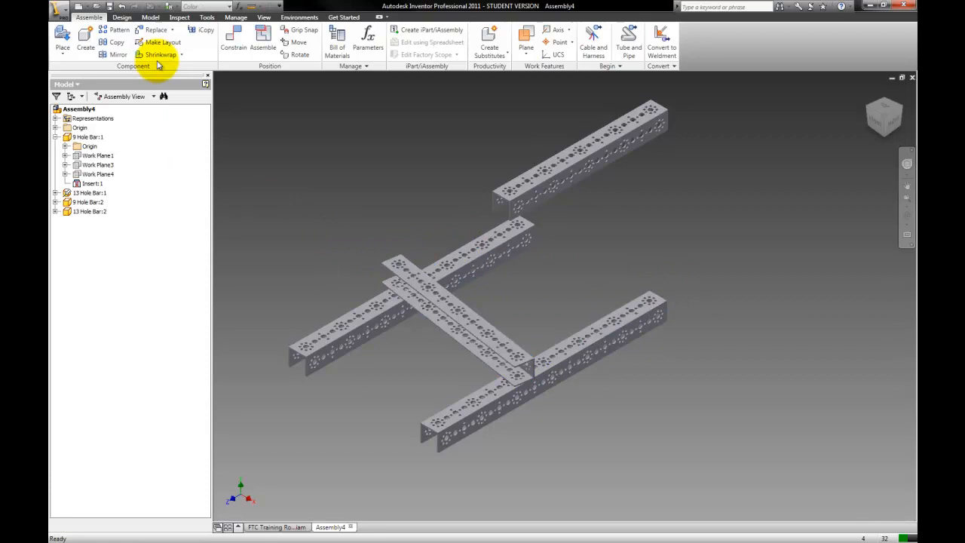
# Insert-constrain the crossing short bar to the middle long bar's hole.
pyautogui.click(232, 38)
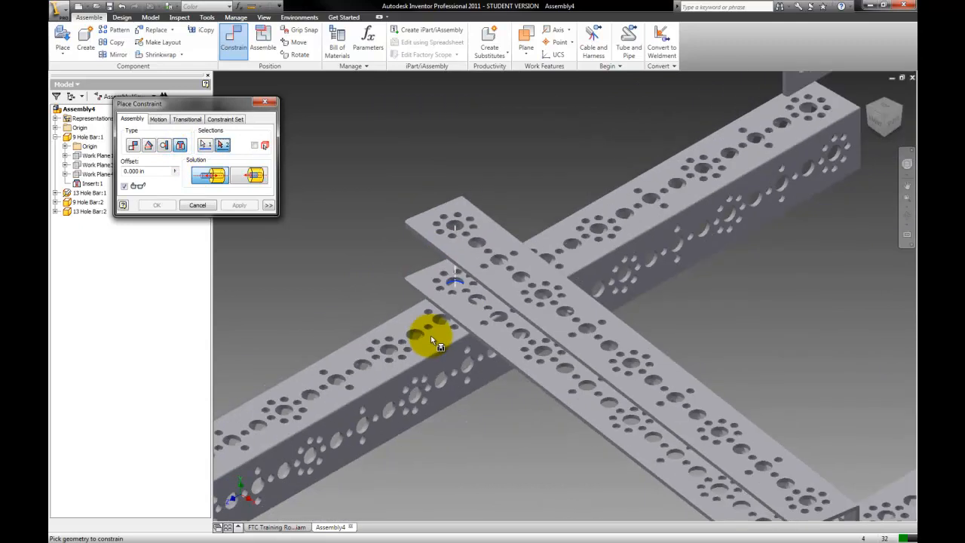
pyautogui.click(238, 206)
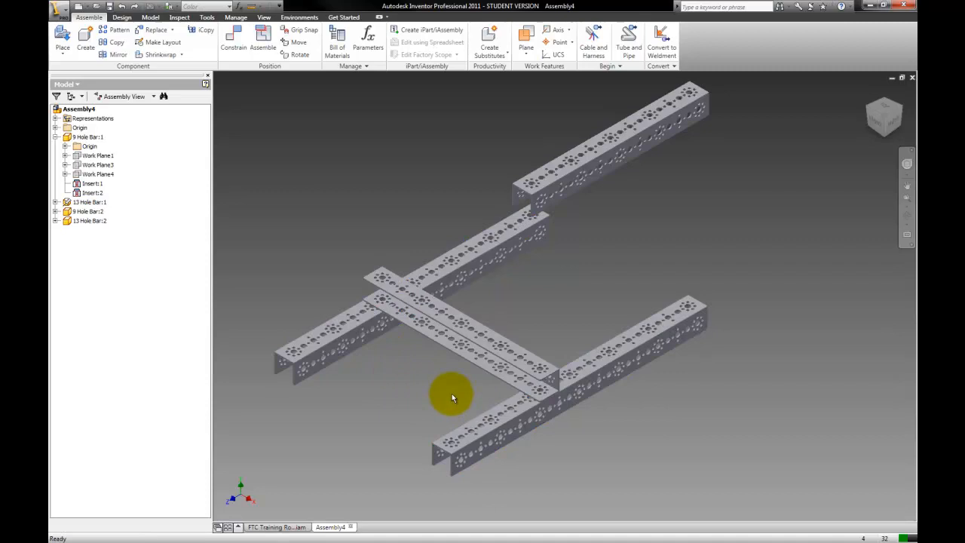
pyautogui.click(329, 526)
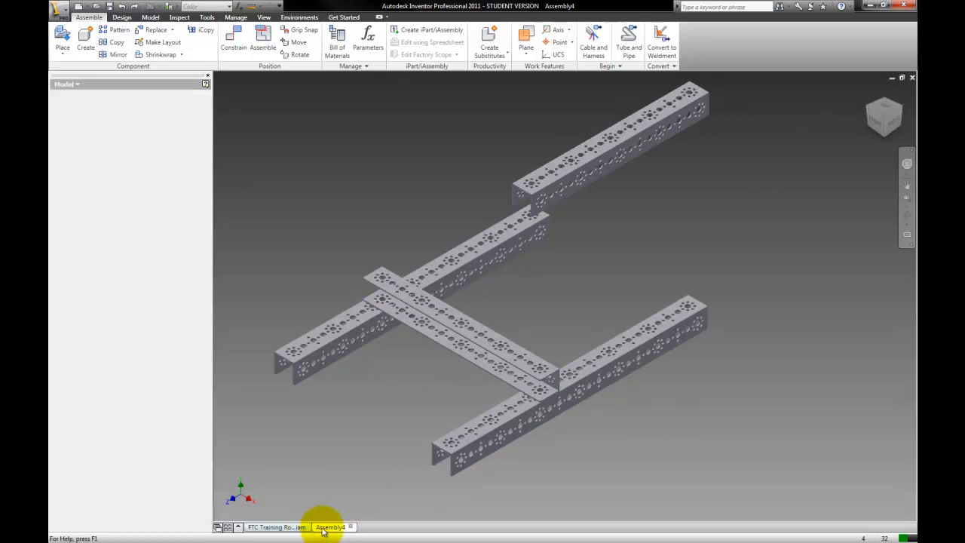
pyautogui.click(276, 526)
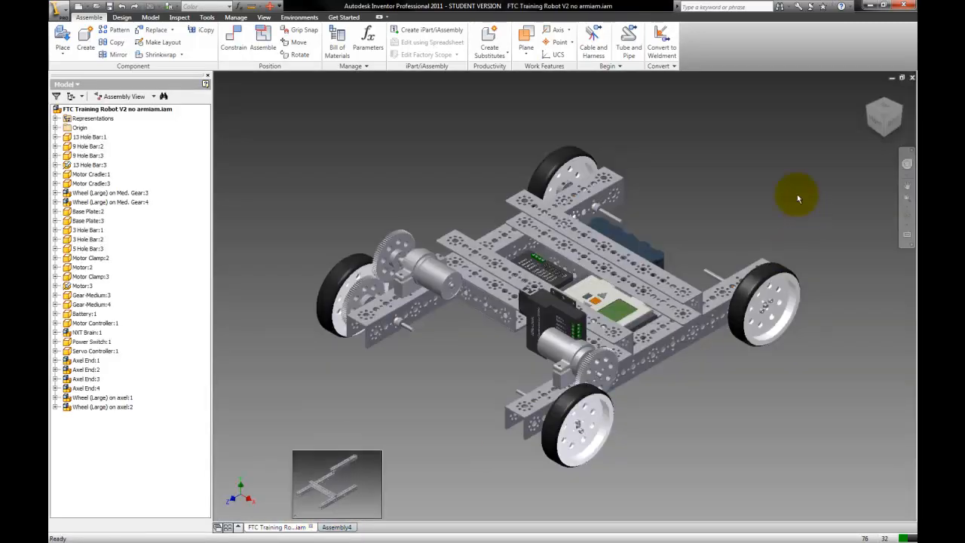
pyautogui.click(884, 106)
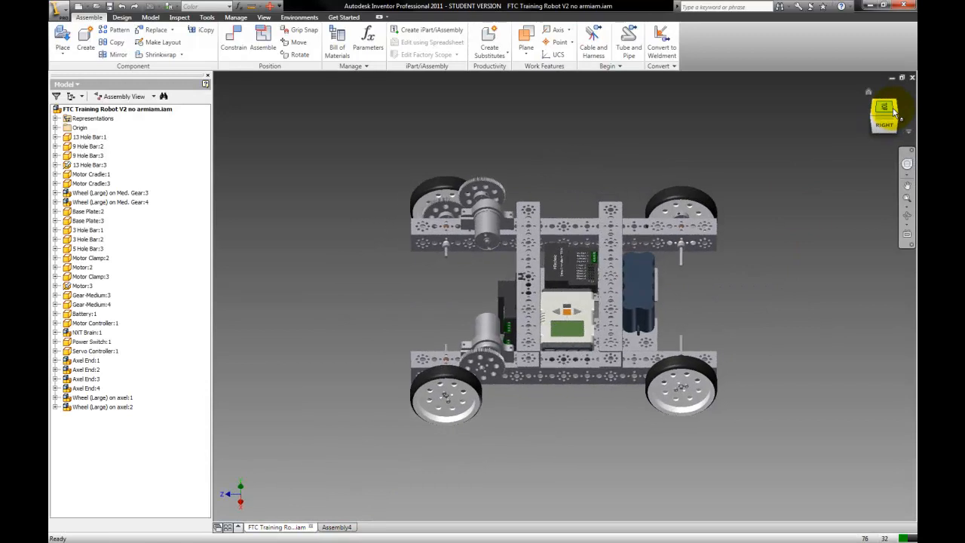
pyautogui.click(331, 526)
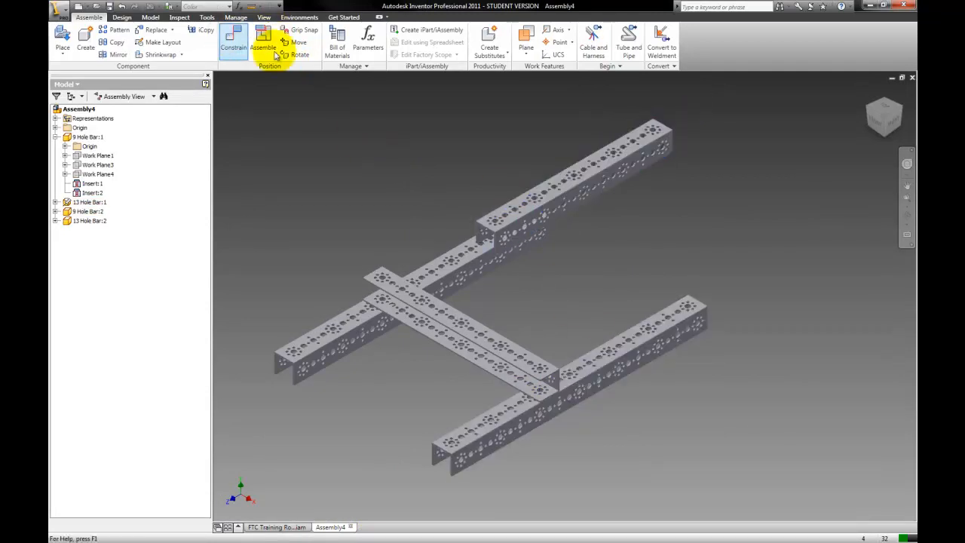
# Move the loose long bar across the crossing bars' ends, then cancel the constraint dialog.
pyautogui.click(234, 39)
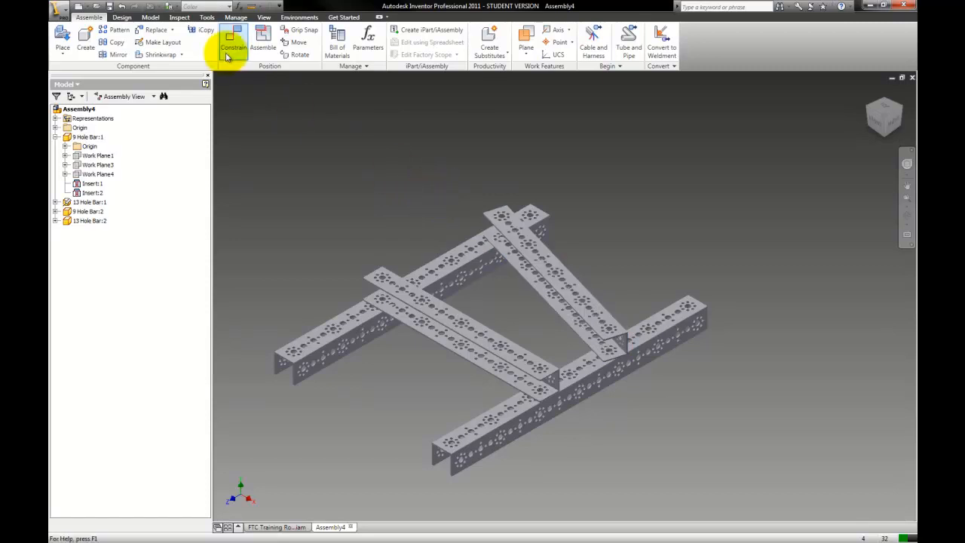
pyautogui.click(232, 43)
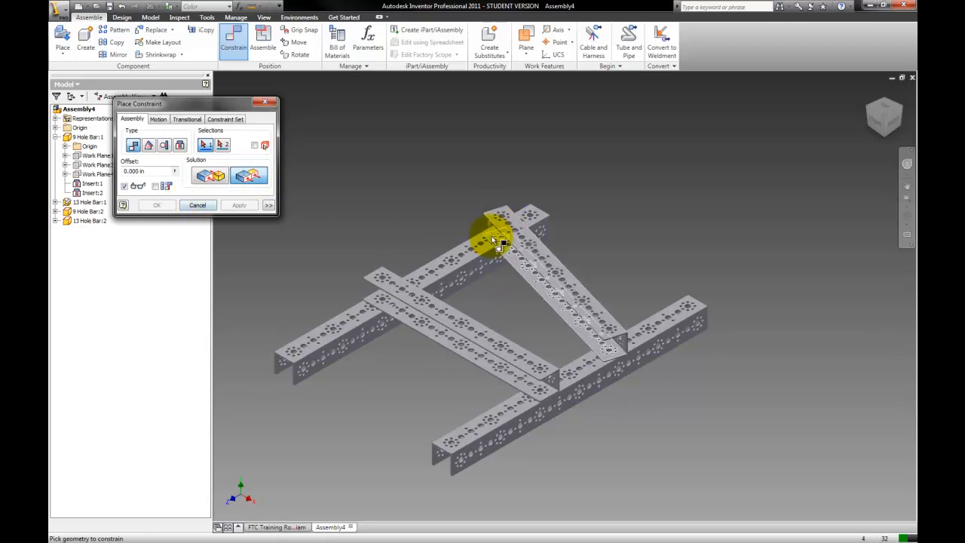
pyautogui.click(197, 205)
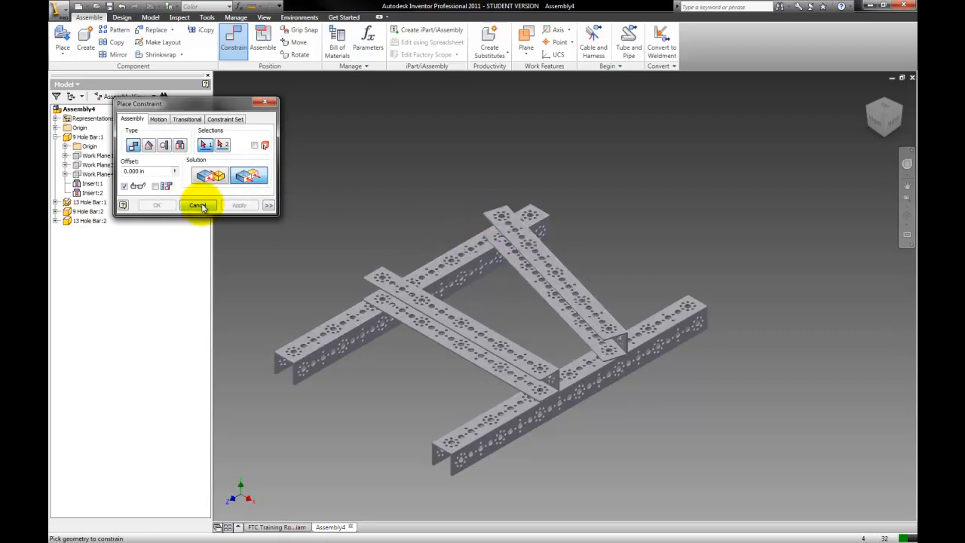
pyautogui.click(198, 205)
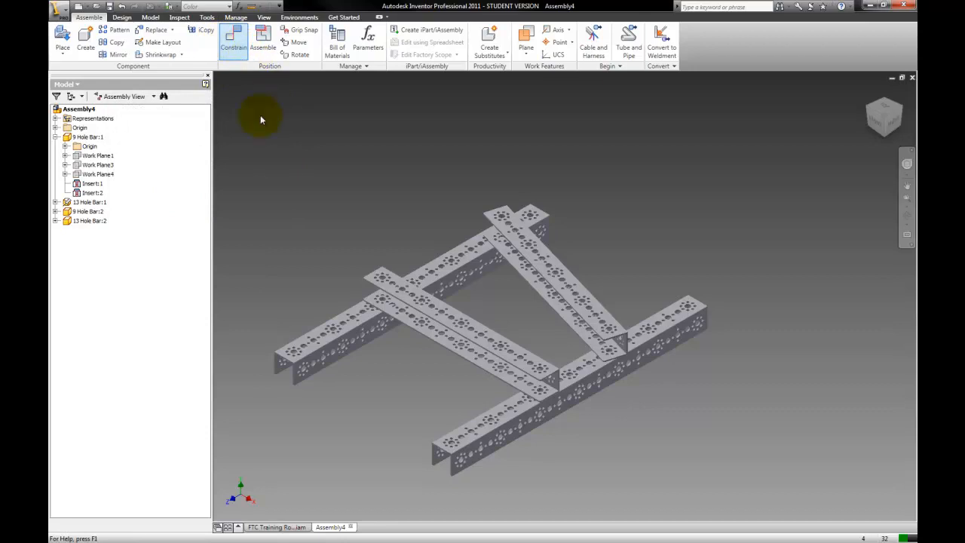
pyautogui.click(233, 42)
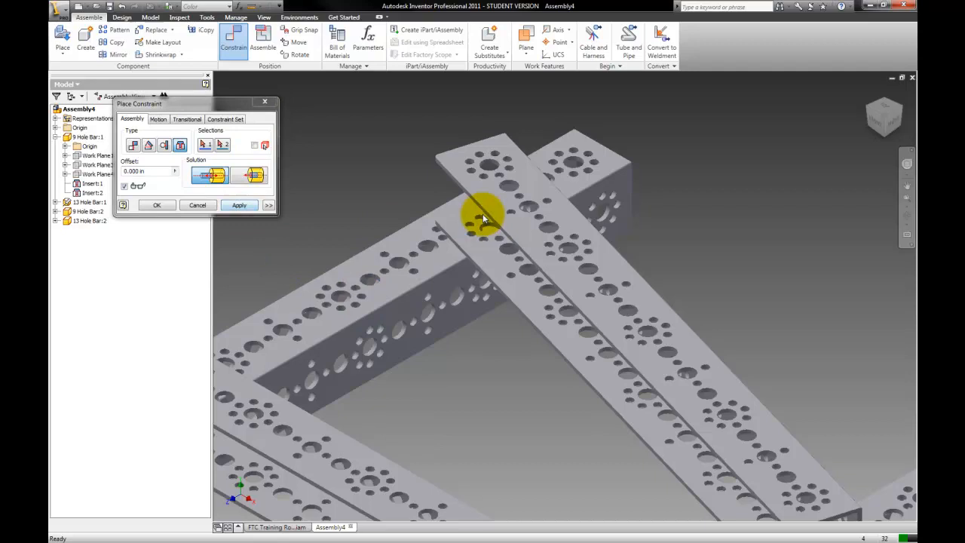
pyautogui.click(239, 205)
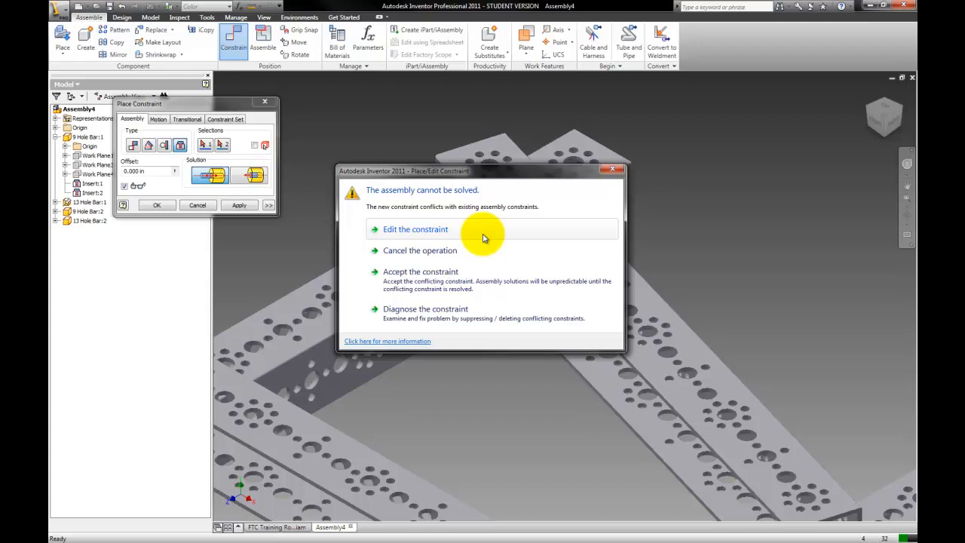
pyautogui.moveTo(477, 256)
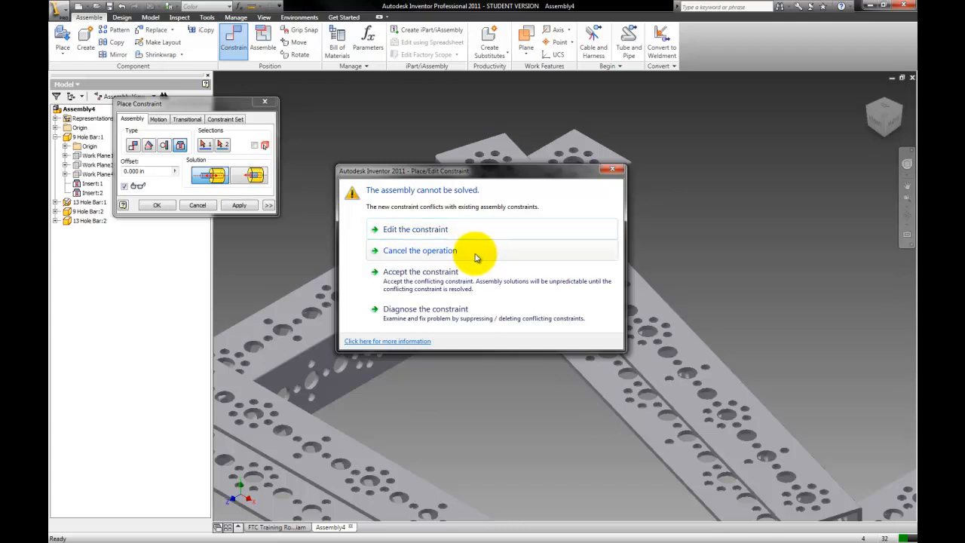
pyautogui.click(419, 251)
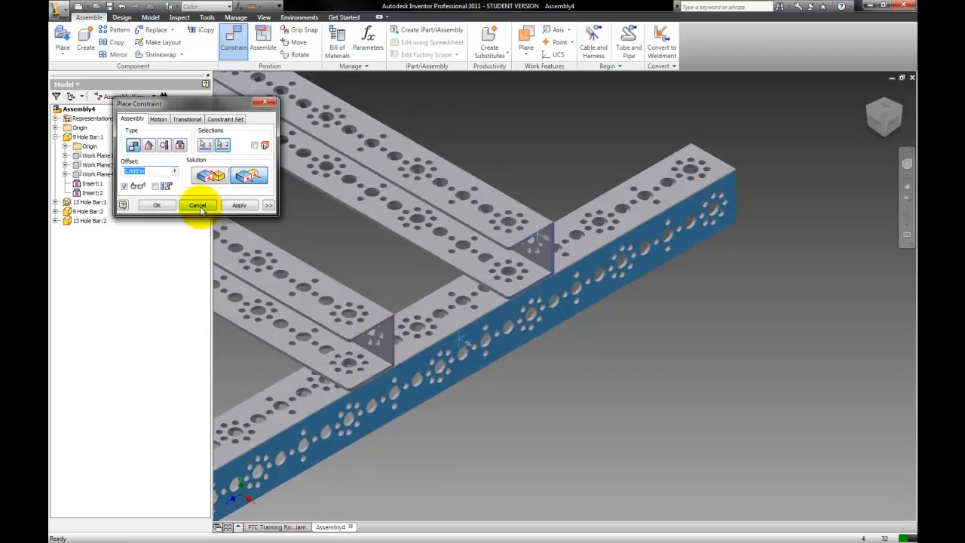
pyautogui.click(196, 205)
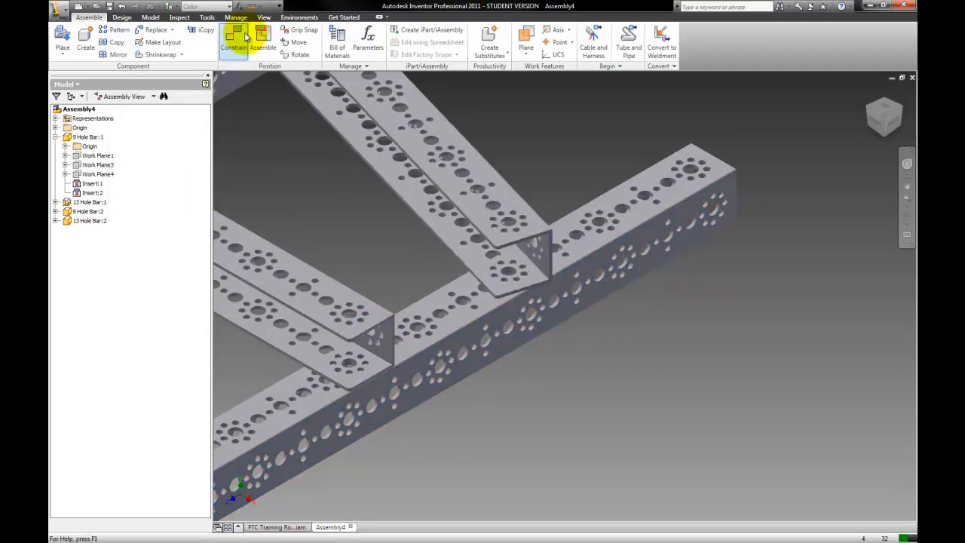
# Apply an angle constraint between the crossing short bar and the lower long bar faces.
pyautogui.click(233, 38)
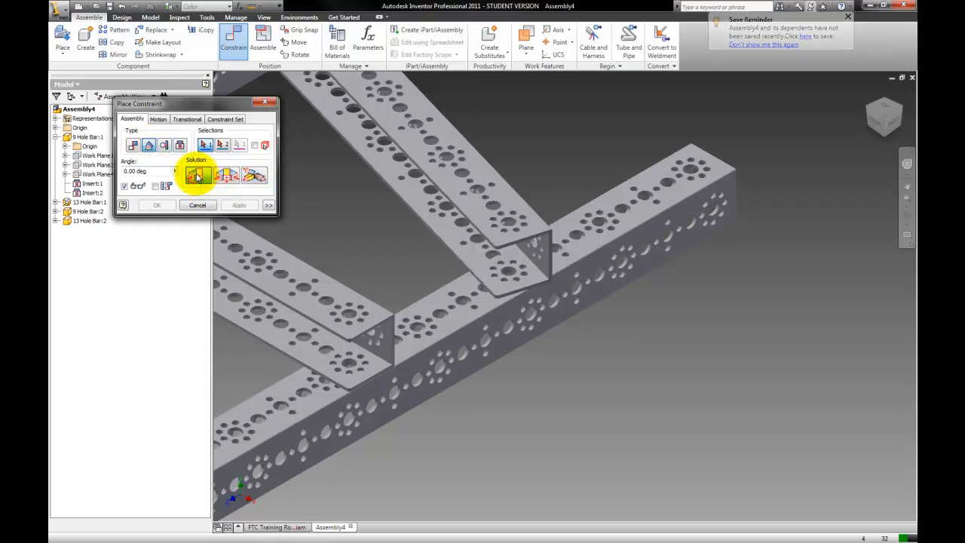
pyautogui.click(527, 284)
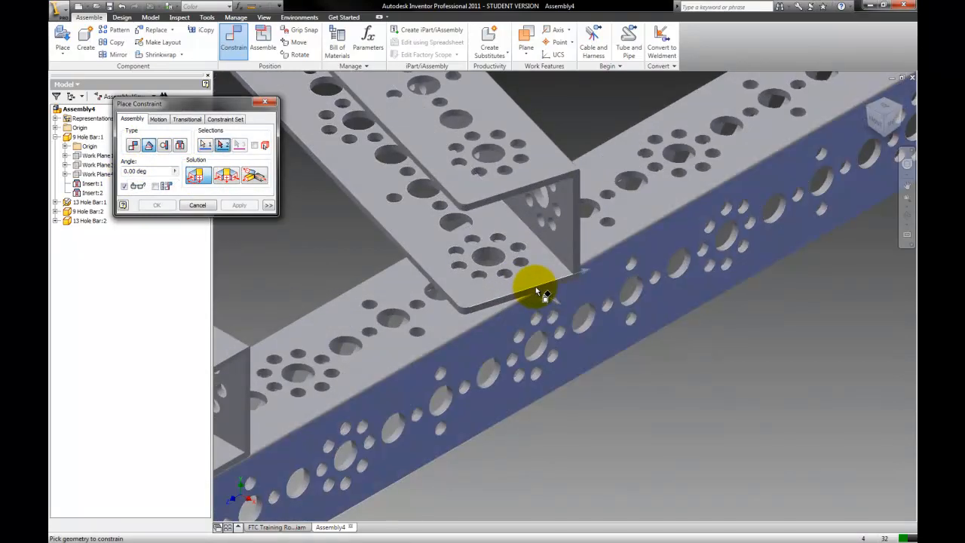
pyautogui.click(239, 205)
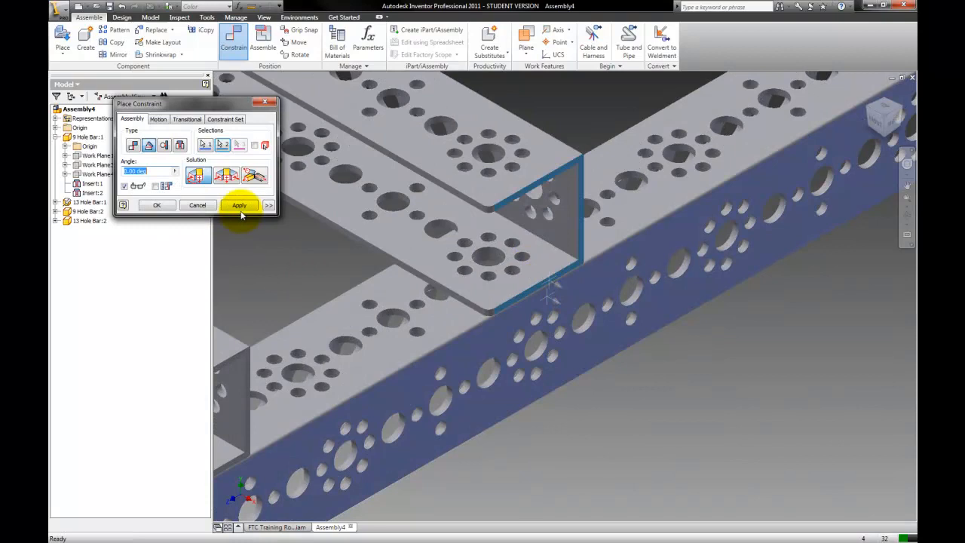
pyautogui.click(239, 205)
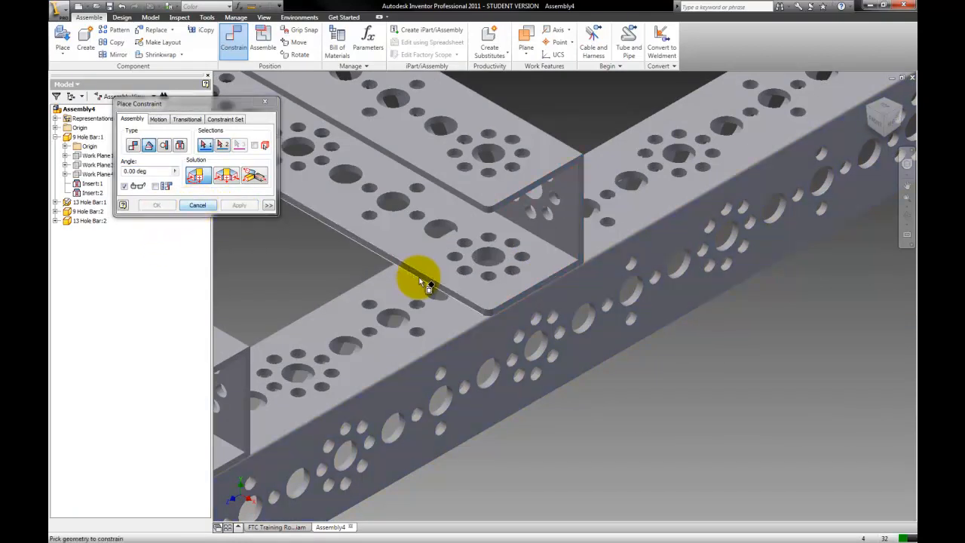
pyautogui.click(197, 205)
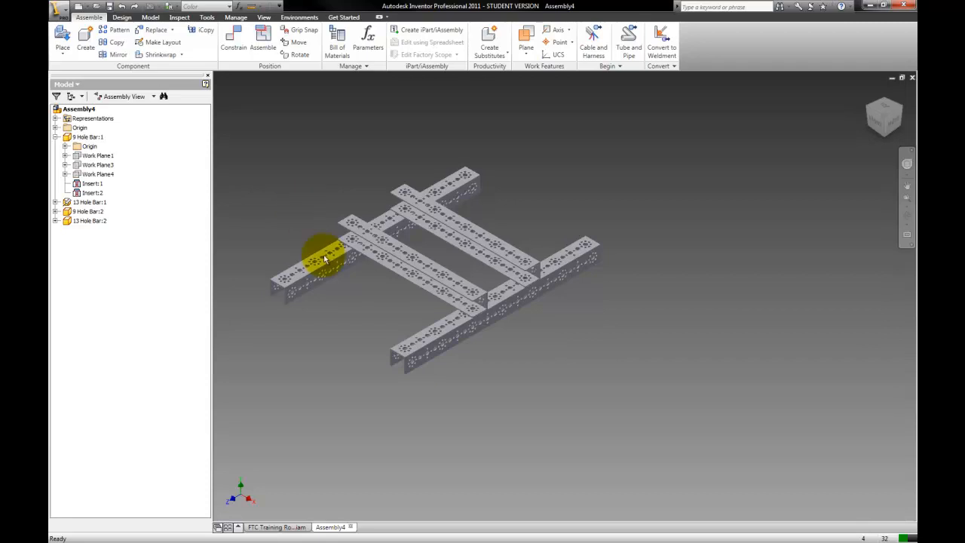
# Review the FTC training robot from an angled view, then return to the Assembly4 document.
pyautogui.click(277, 528)
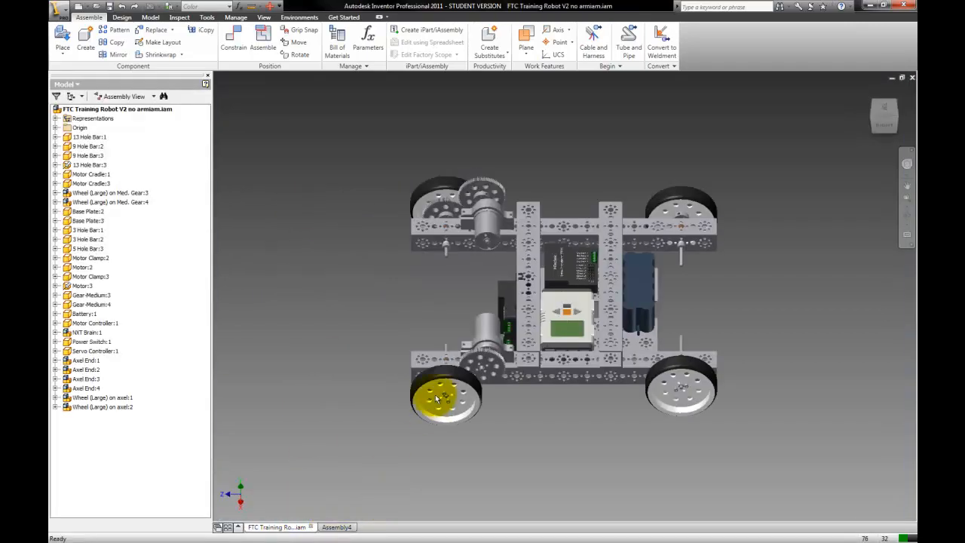
pyautogui.moveTo(445, 396); pyautogui.dragTo(510, 335)
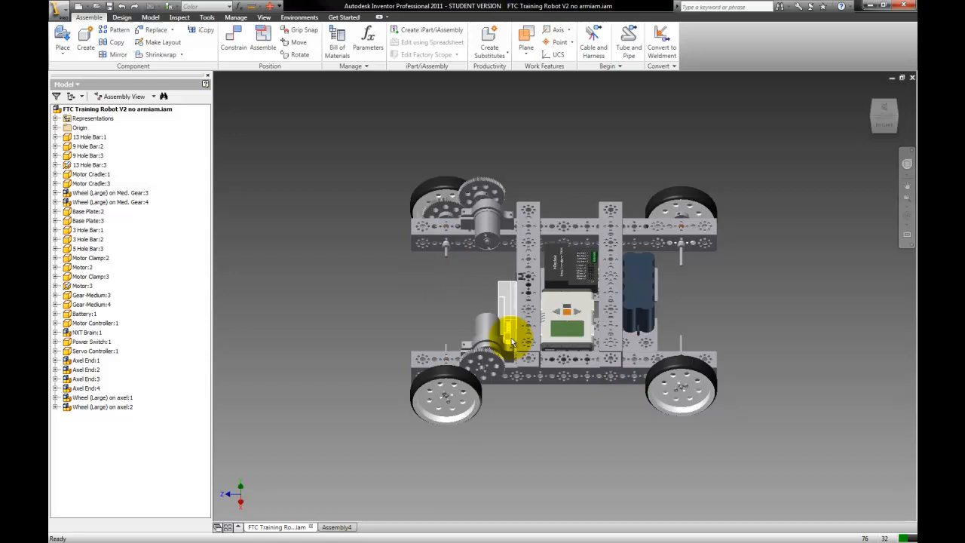
pyautogui.click(90, 184)
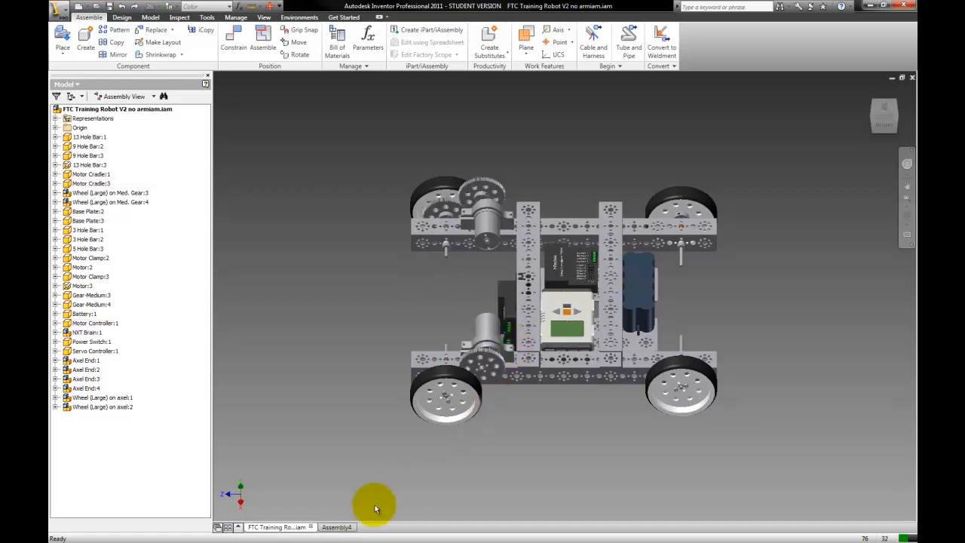
pyautogui.moveTo(338, 527)
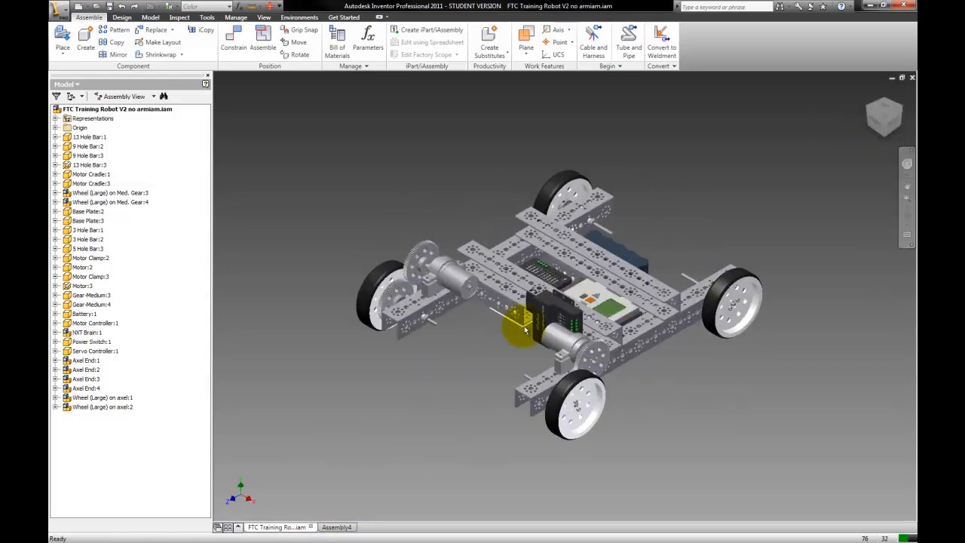
pyautogui.click(338, 527)
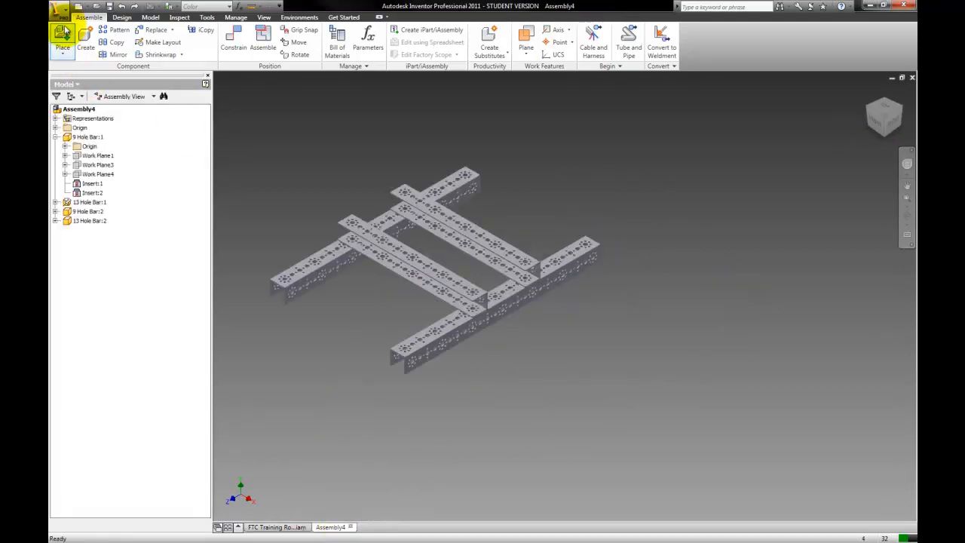
# Place two copies of 5 Hole Bar.ipt into Assembly4.
pyautogui.click(63, 38)
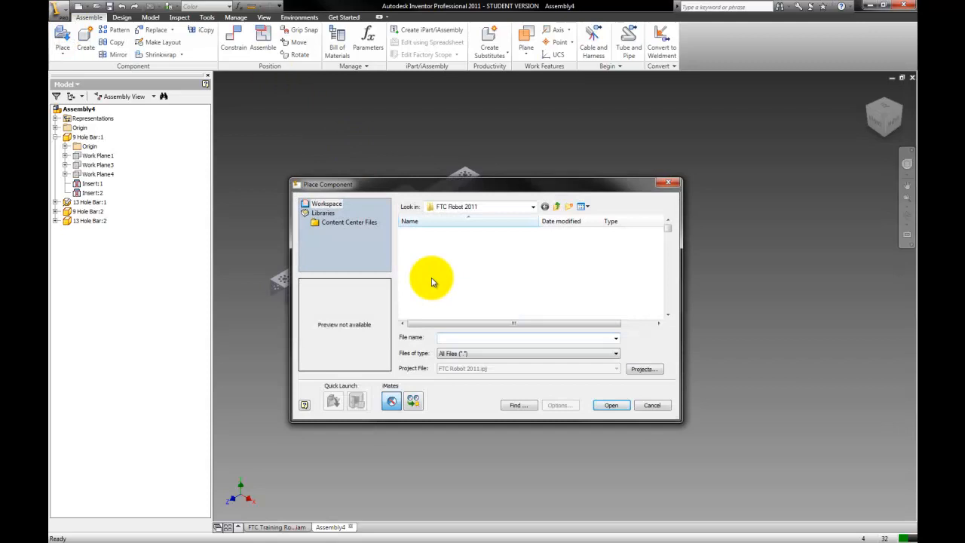
pyautogui.click(431, 302)
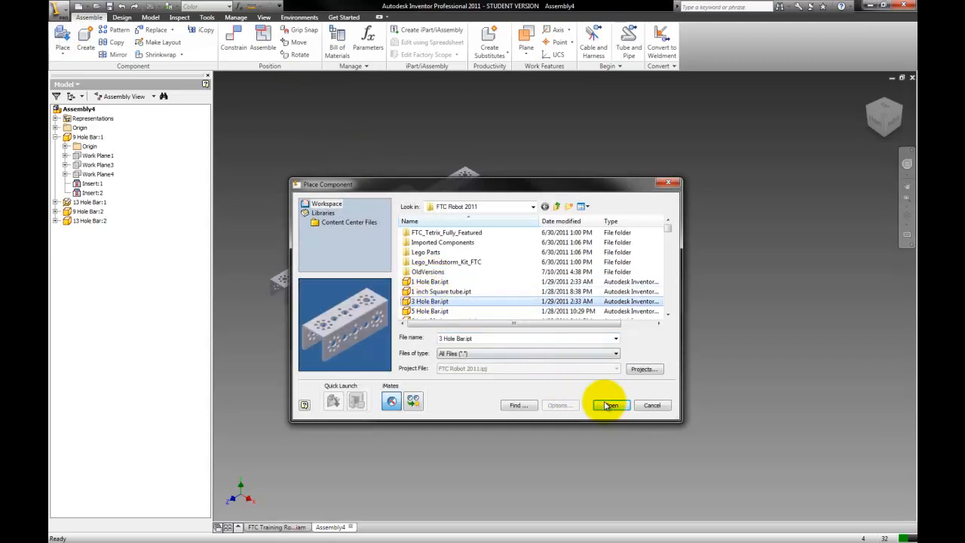
pyautogui.click(611, 404)
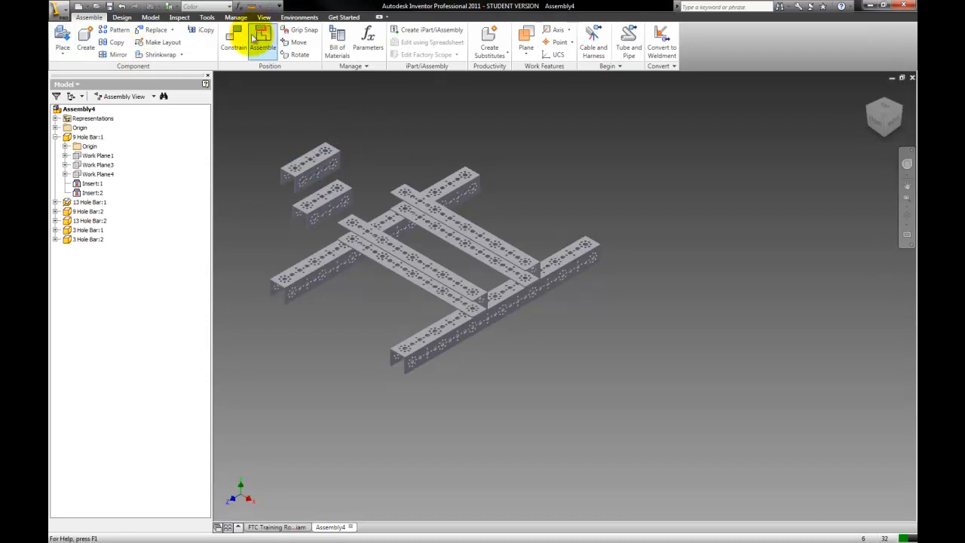
# Mate a face of the 5 Hole Bar to the matching face under the frame's crossbar.
pyautogui.click(232, 42)
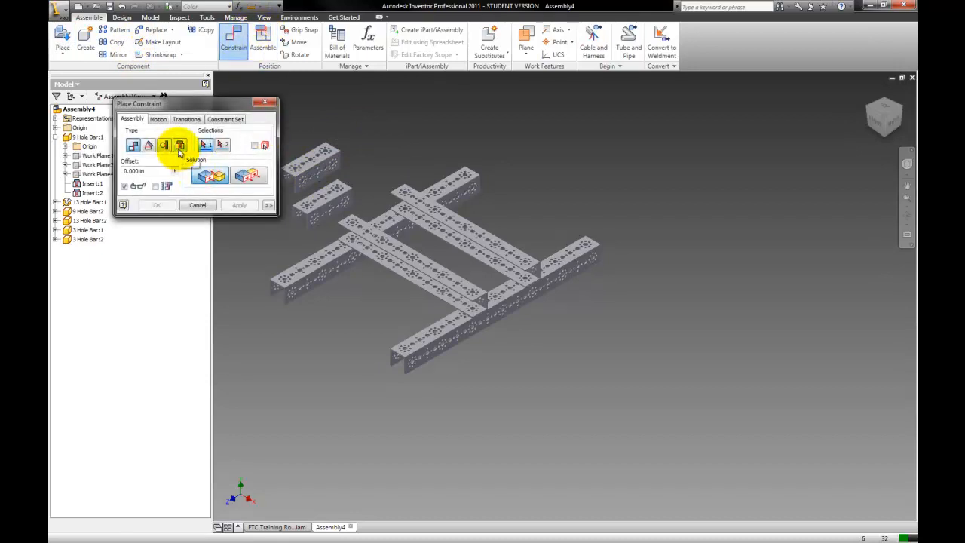
pyautogui.click(133, 145)
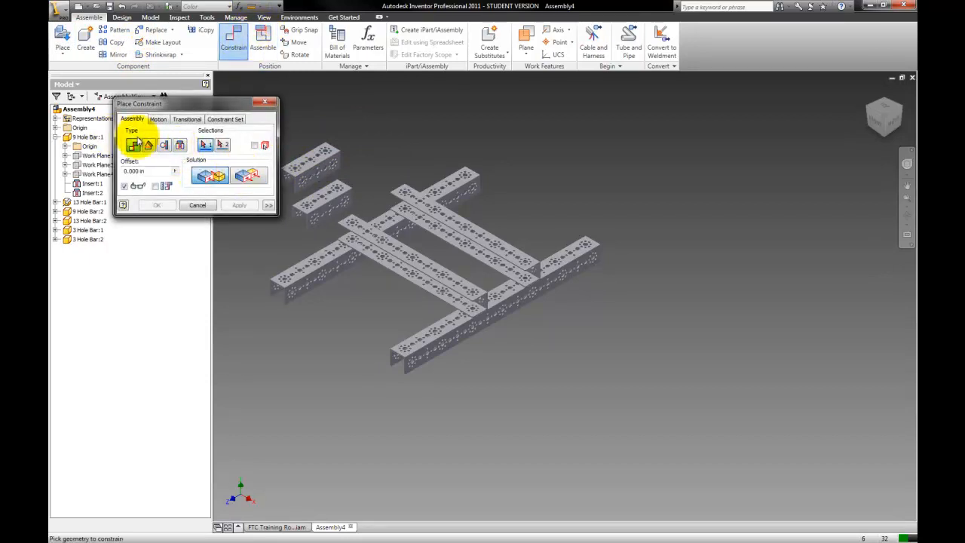
pyautogui.click(320, 214)
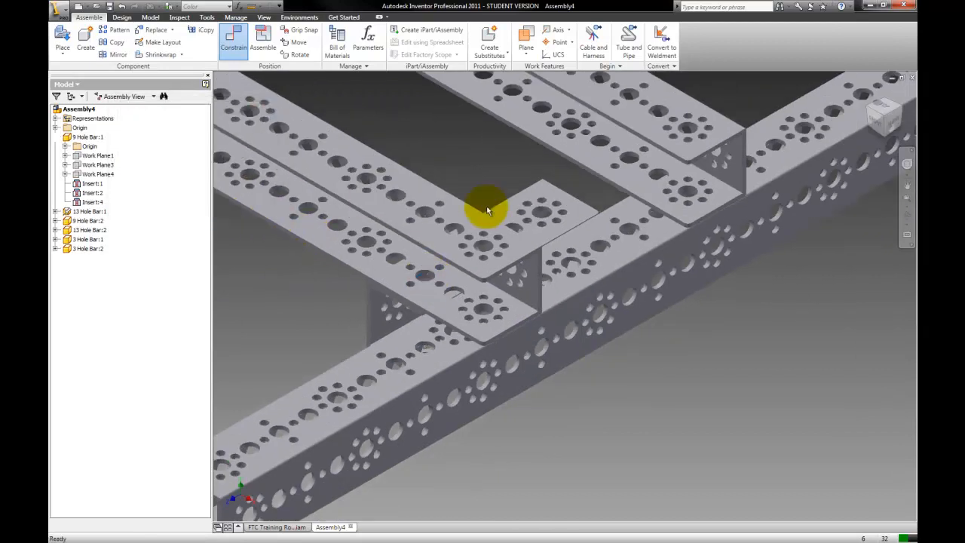
pyautogui.click(294, 218)
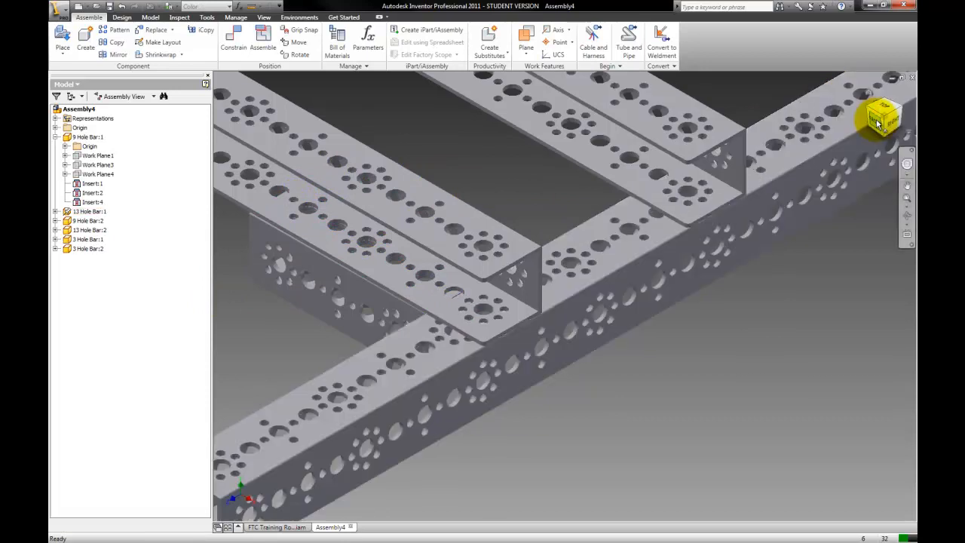
pyautogui.click(882, 121)
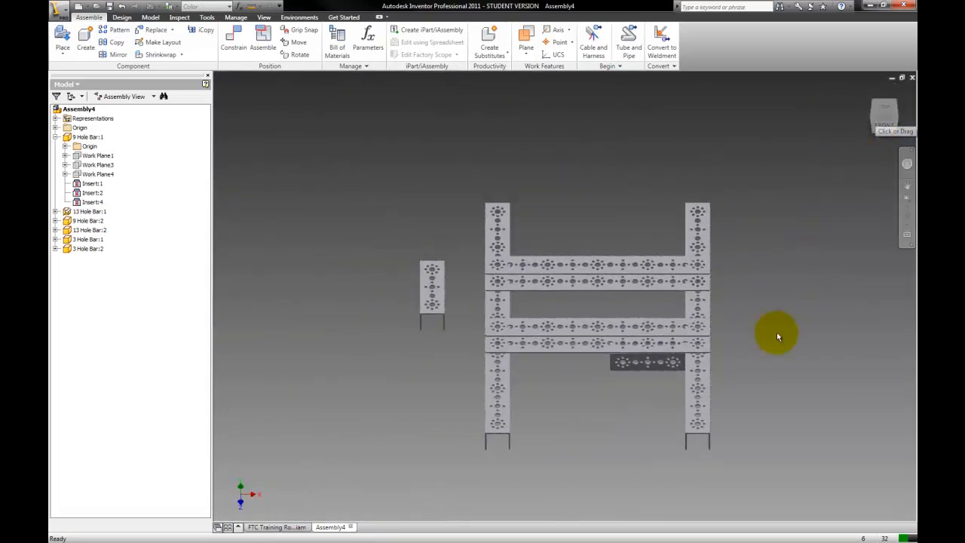
pyautogui.click(884, 106)
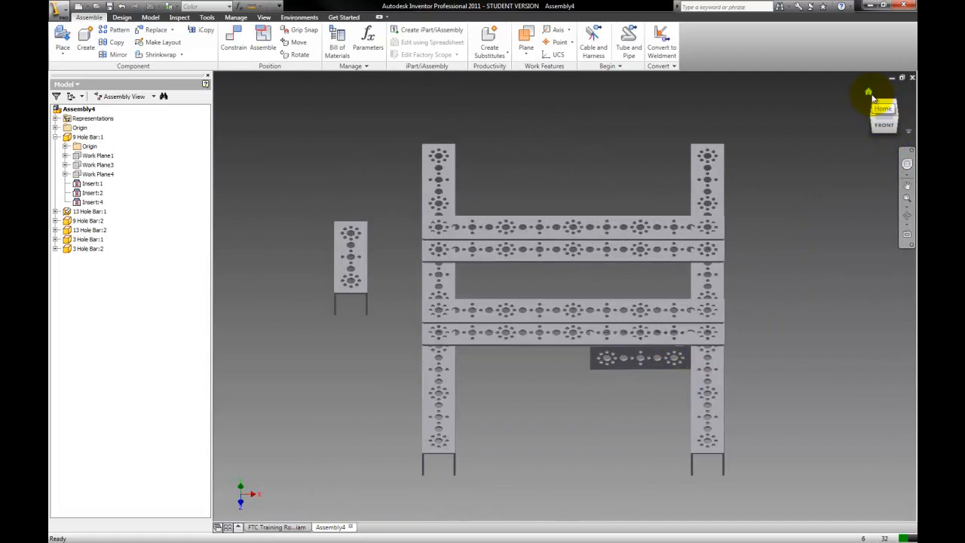
pyautogui.click(883, 111)
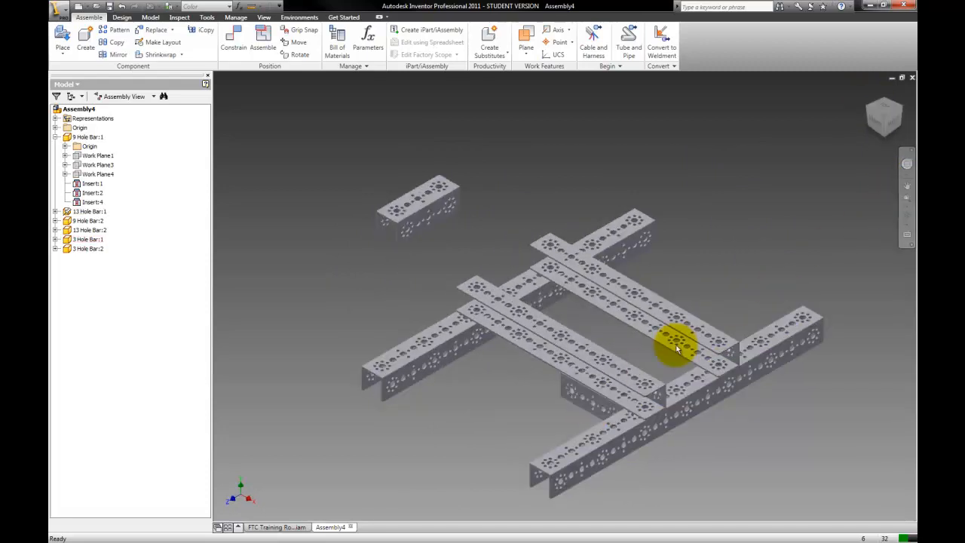
pyautogui.click(908, 217)
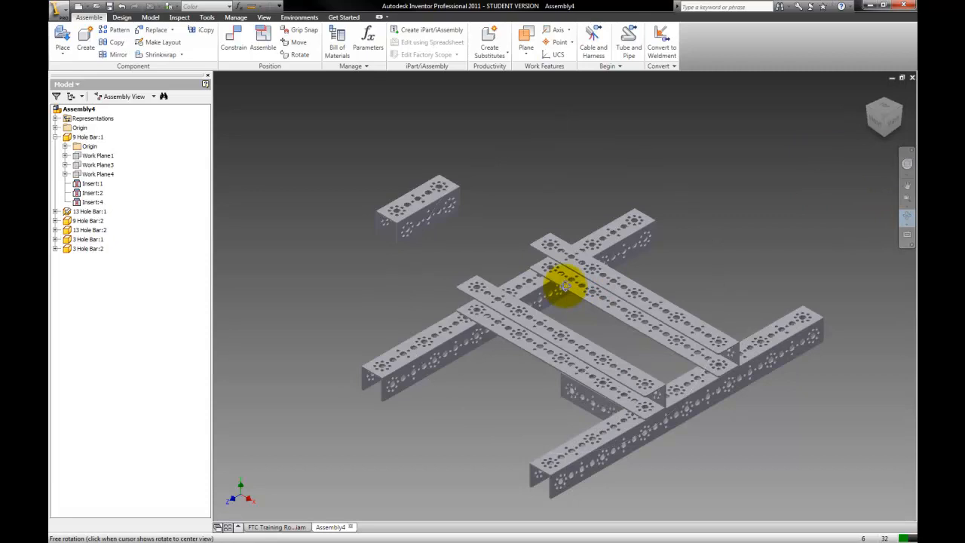
pyautogui.moveTo(561, 290); pyautogui.dragTo(585, 279)
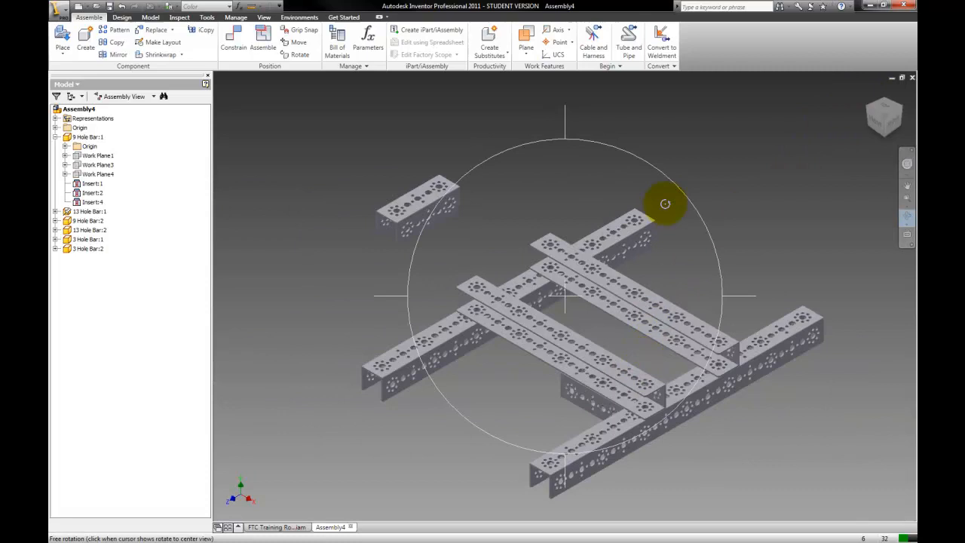
pyautogui.click(580, 384)
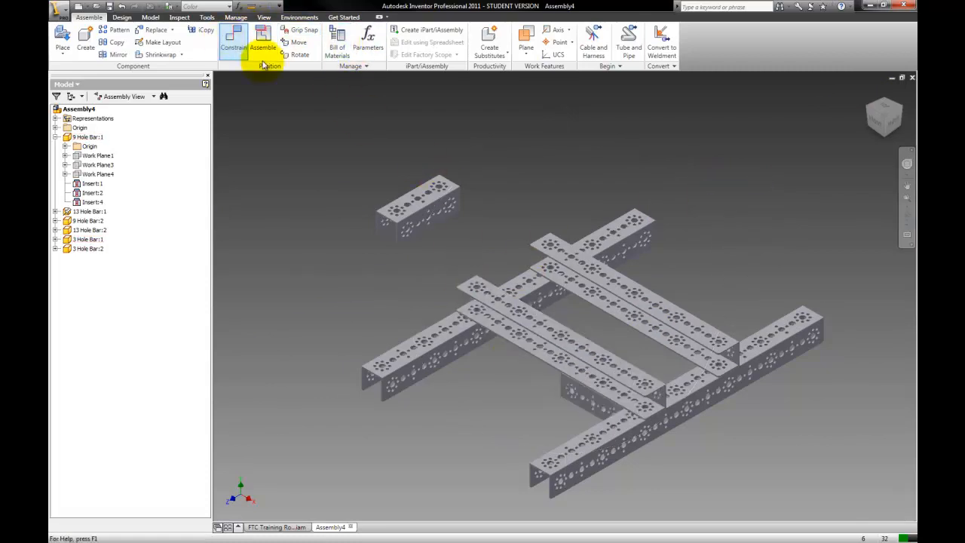
# Add an Insert constraint aligning a top-crossbar hole with the matching hole in the bar below.
pyautogui.click(232, 42)
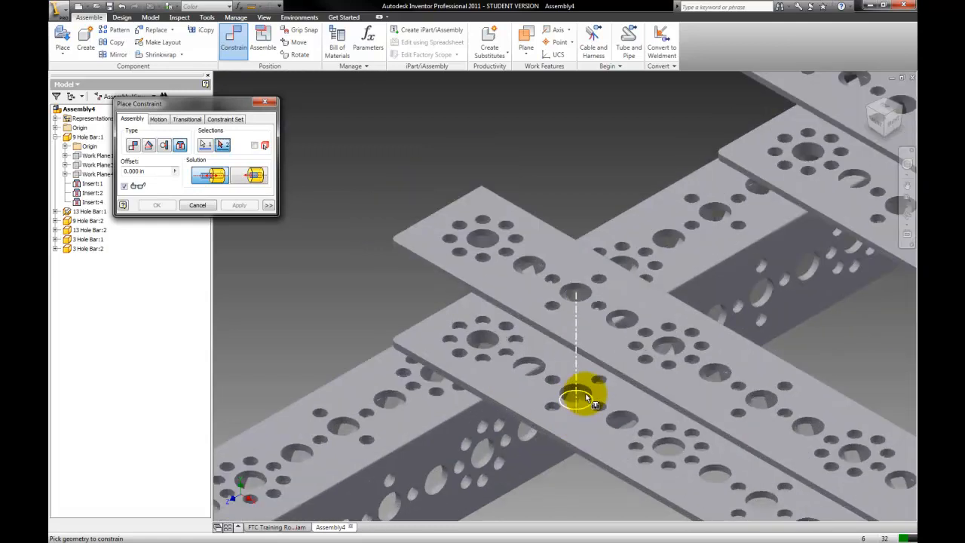
pyautogui.click(240, 205)
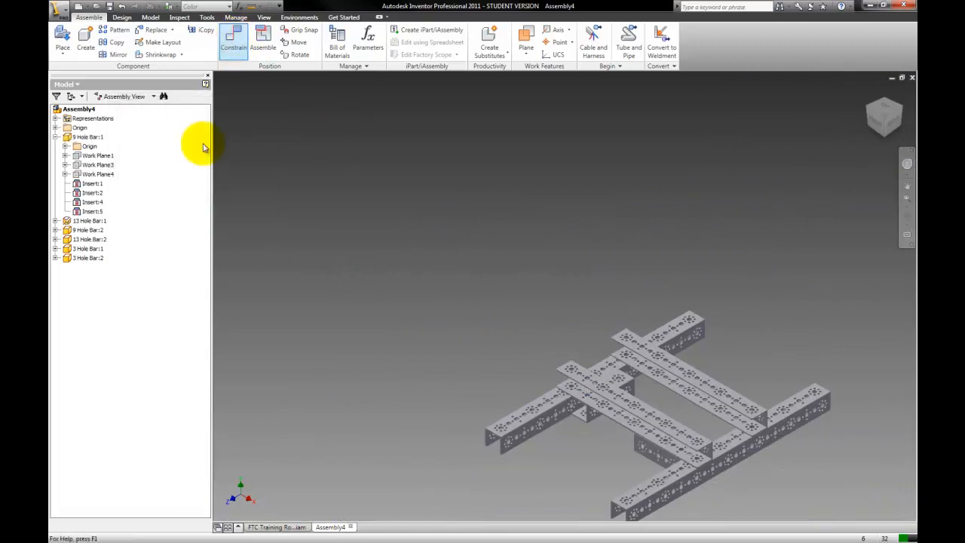
# Add a Flush mate between the side faces of the two bars hanging under the crossbars.
pyautogui.click(232, 43)
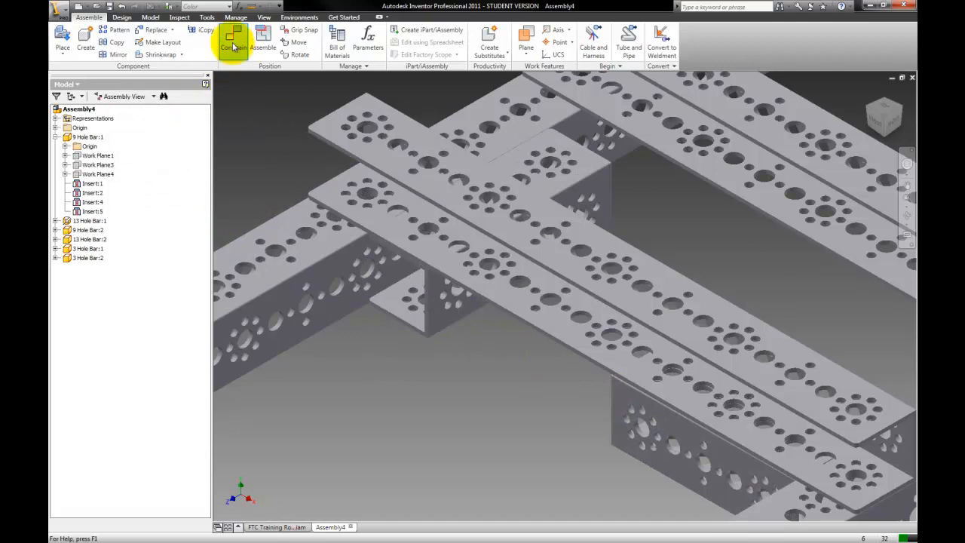
pyautogui.click(232, 42)
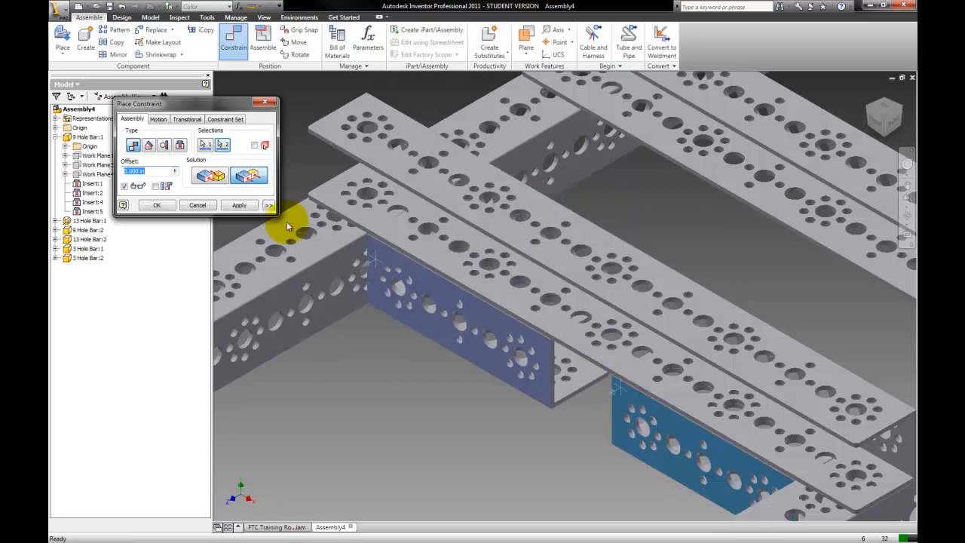
pyautogui.click(157, 205)
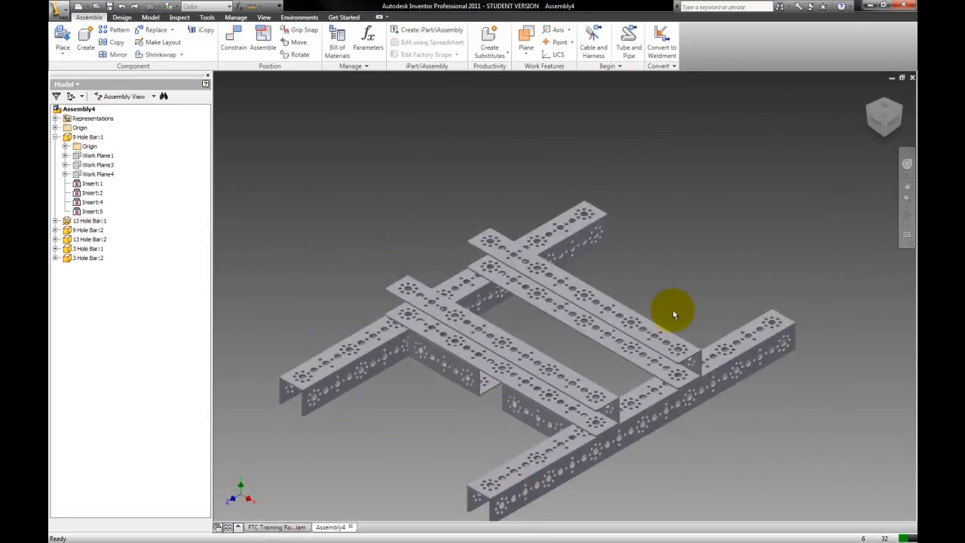
pyautogui.moveTo(345, 246)
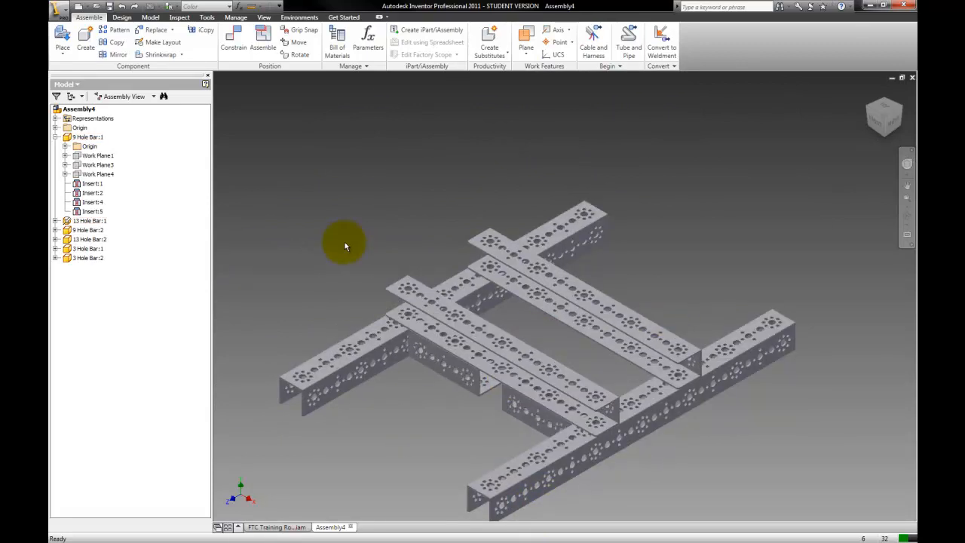